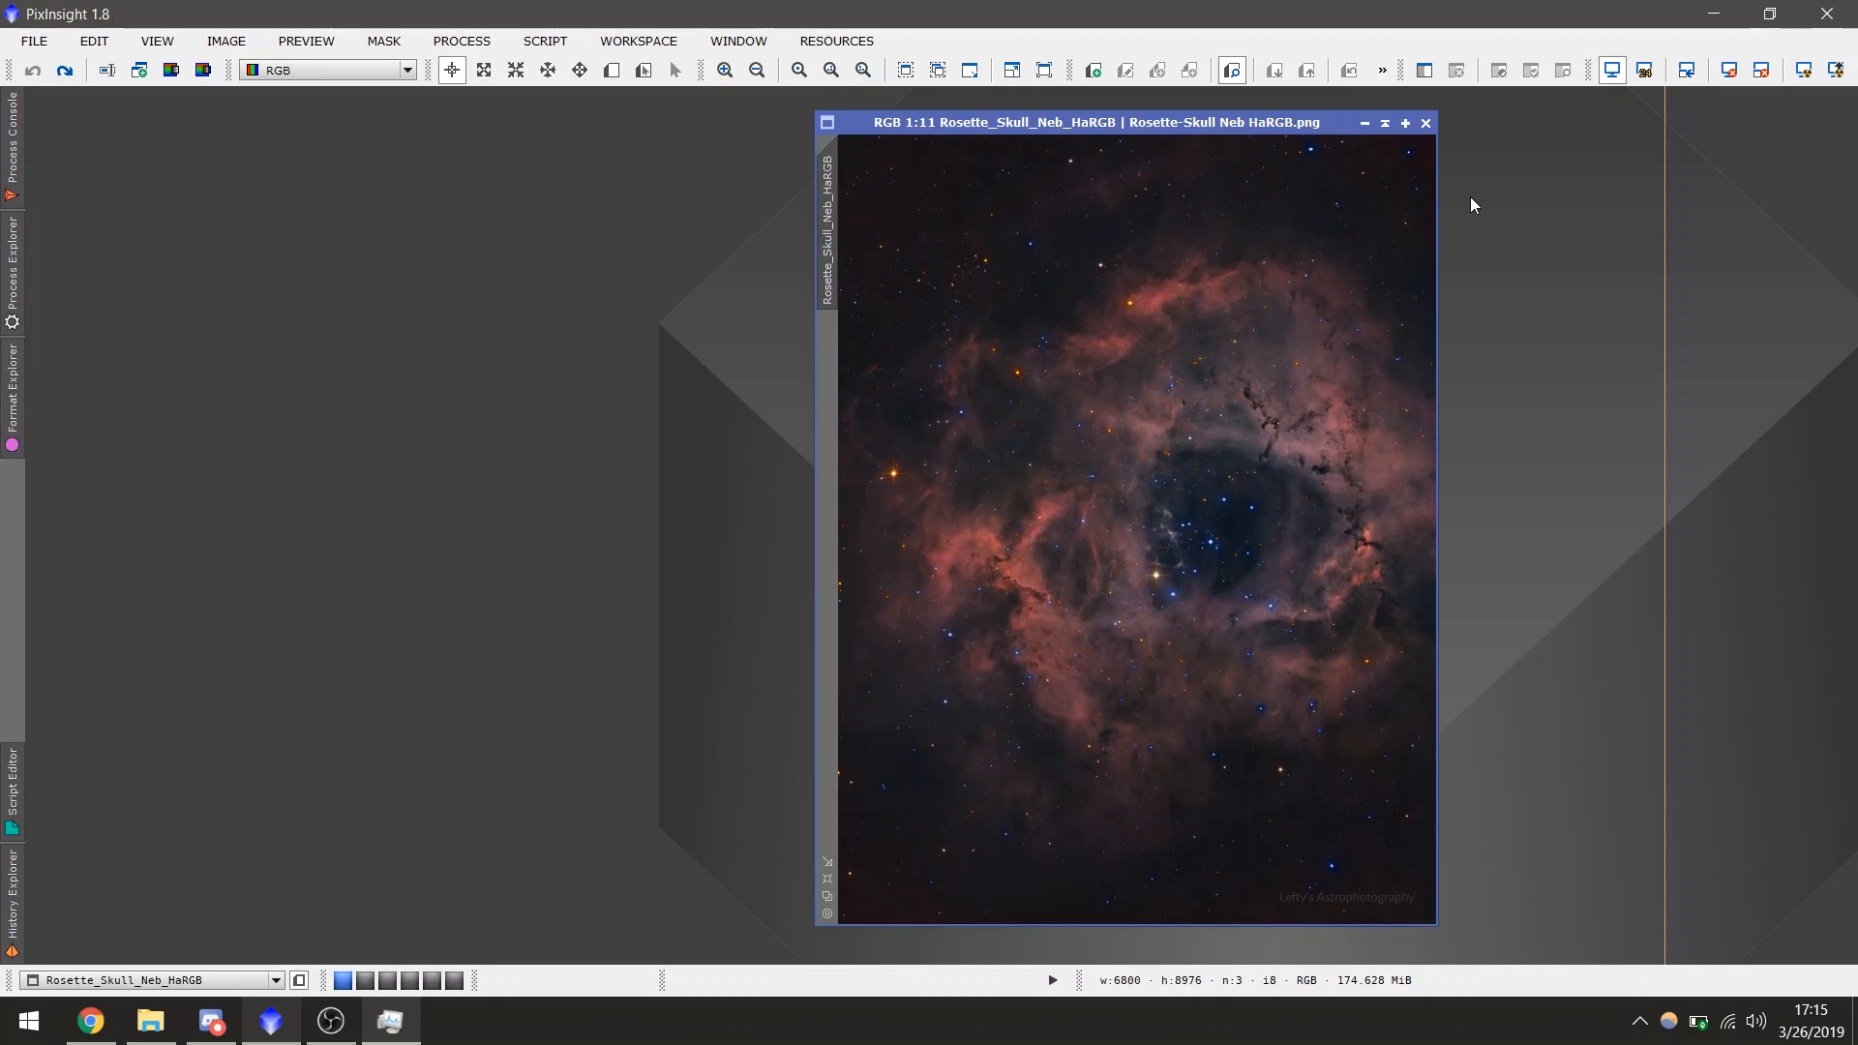
{"action": "mouse_move", "coordinate": [463, 459]}
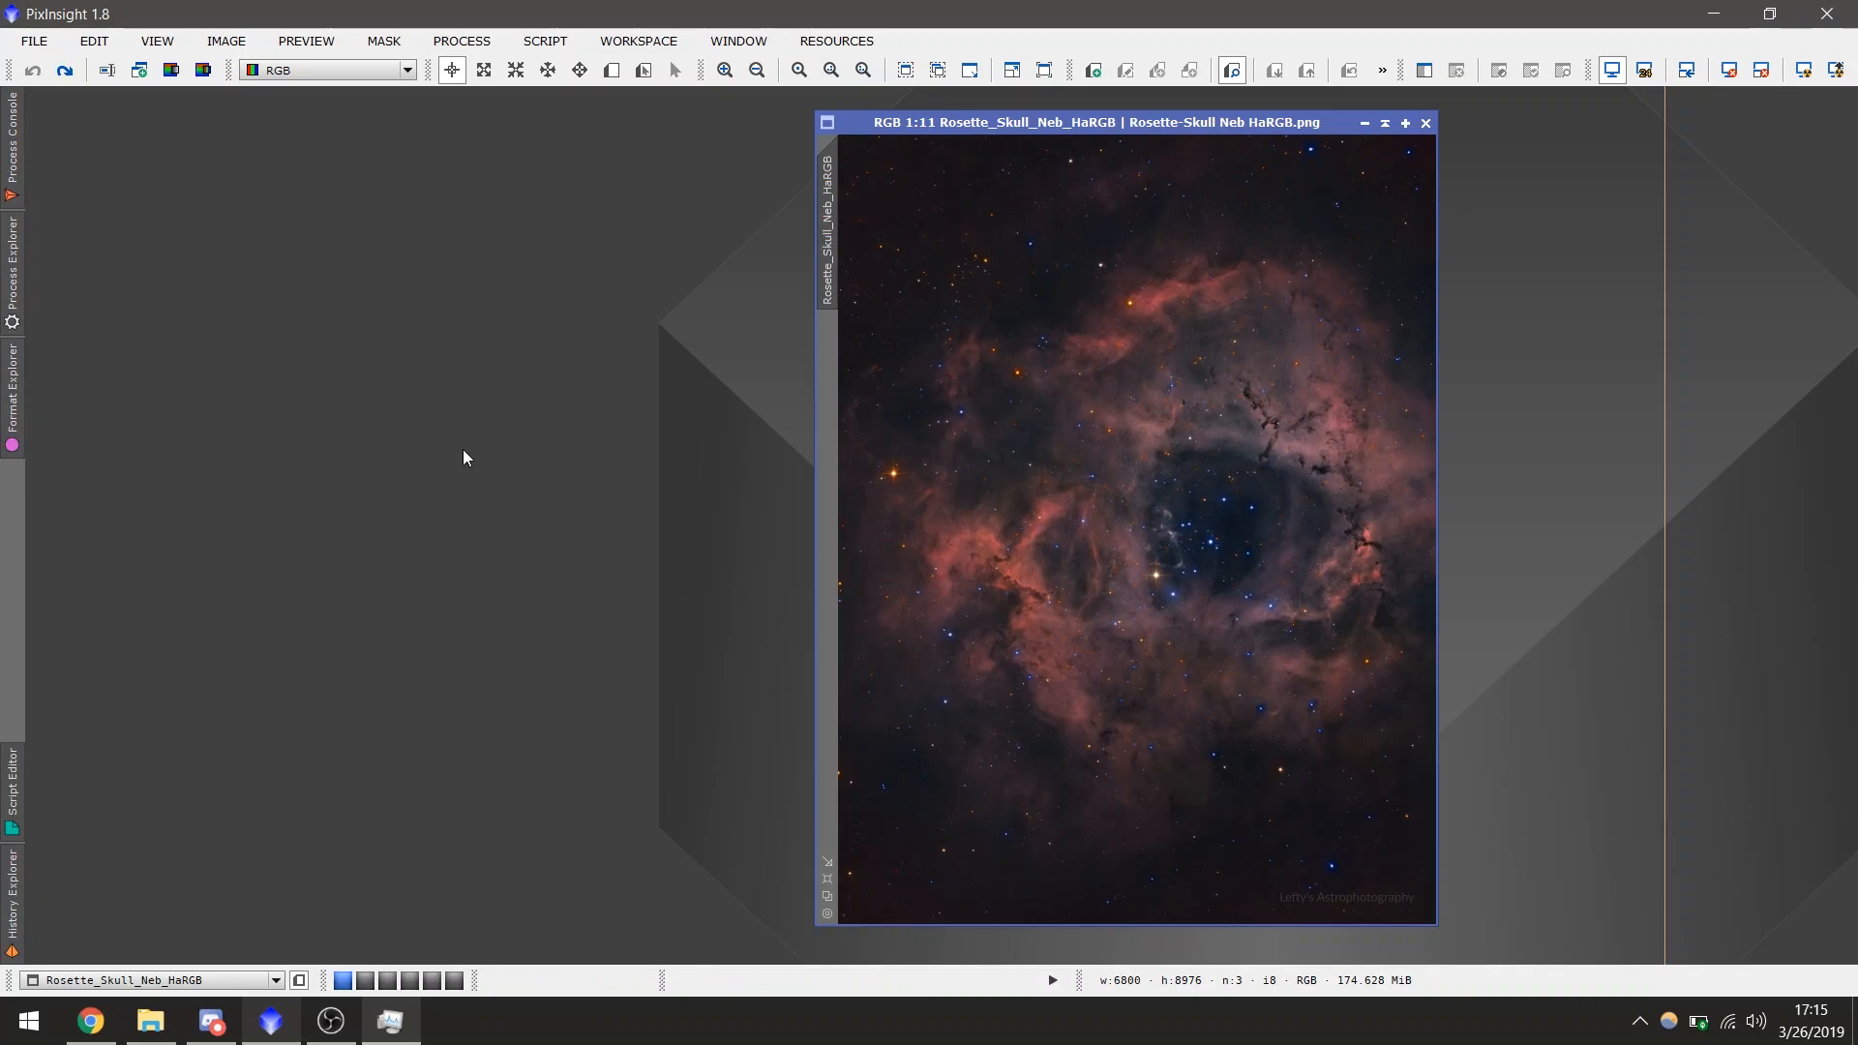
{"action": "mouse_move", "coordinate": [89, 1019]}
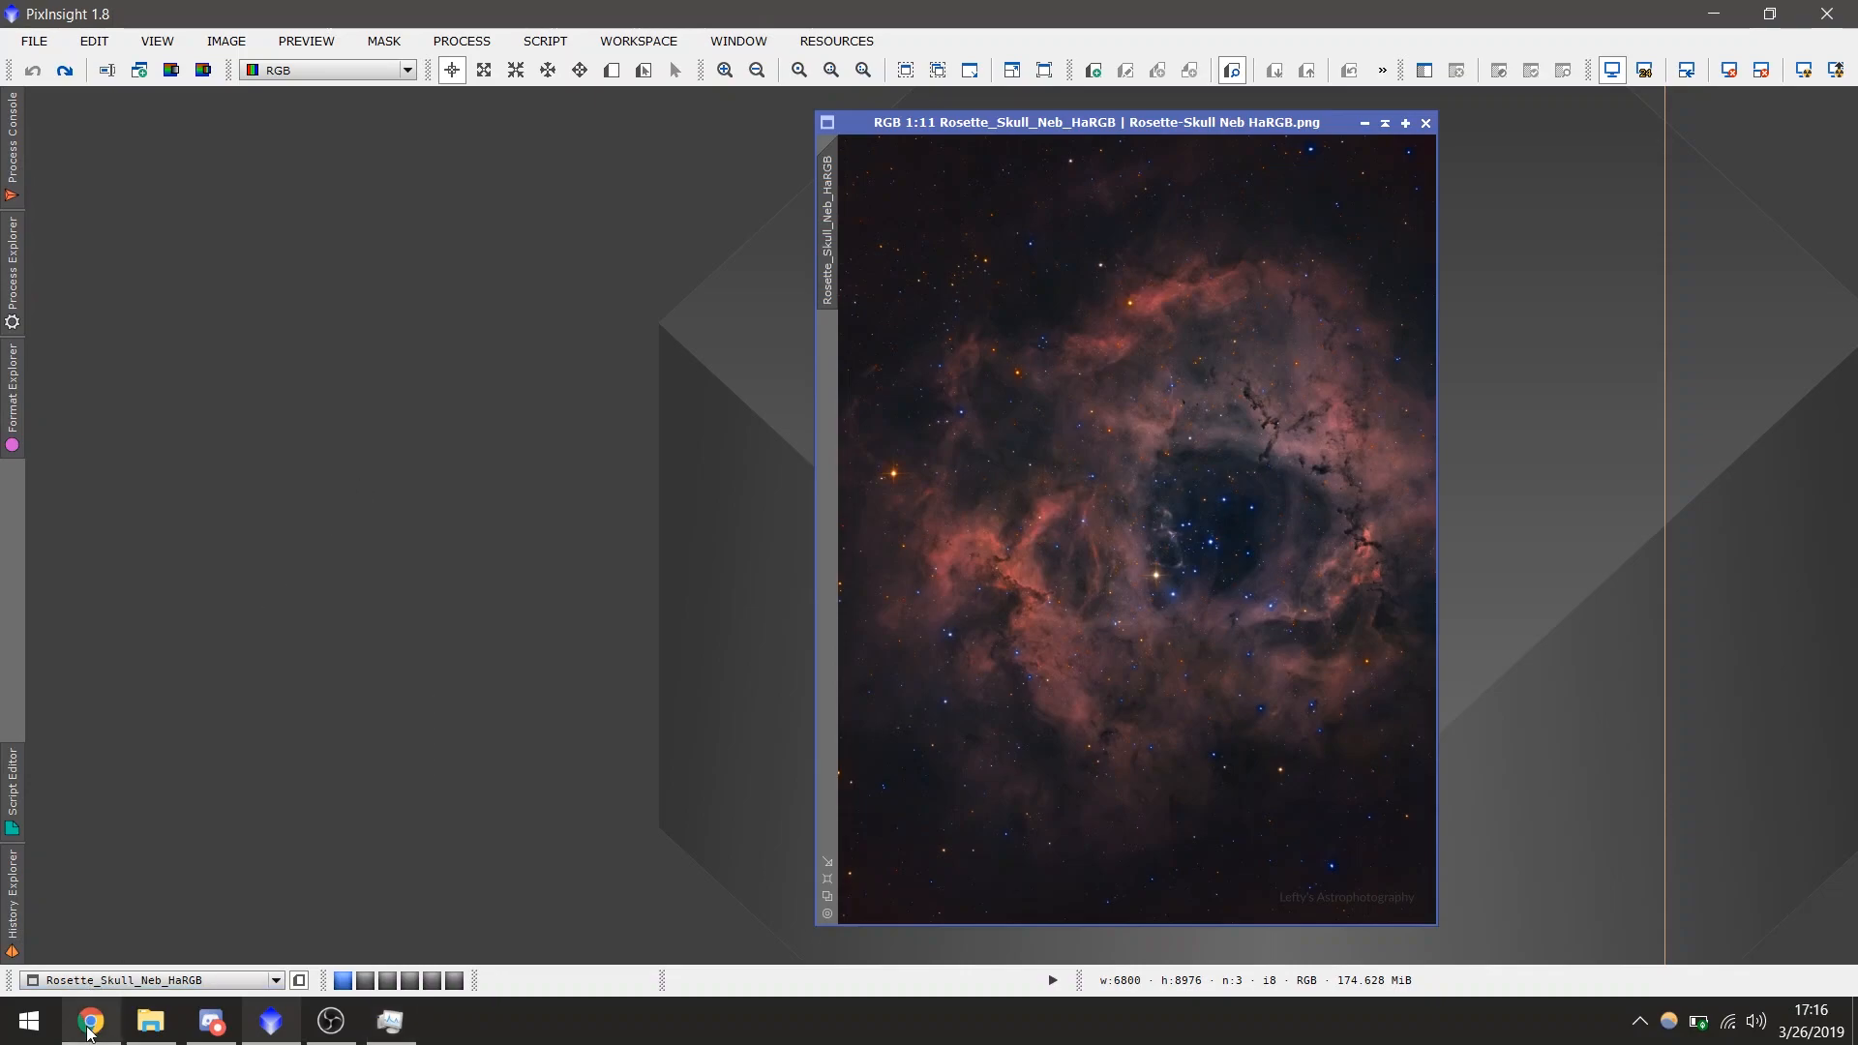
- Load Lefty's_Curve.xpsm from the Desktop and place its Lefty_Curve icon on the workspace
{"action": "left_click", "coordinate": [89, 1020]}
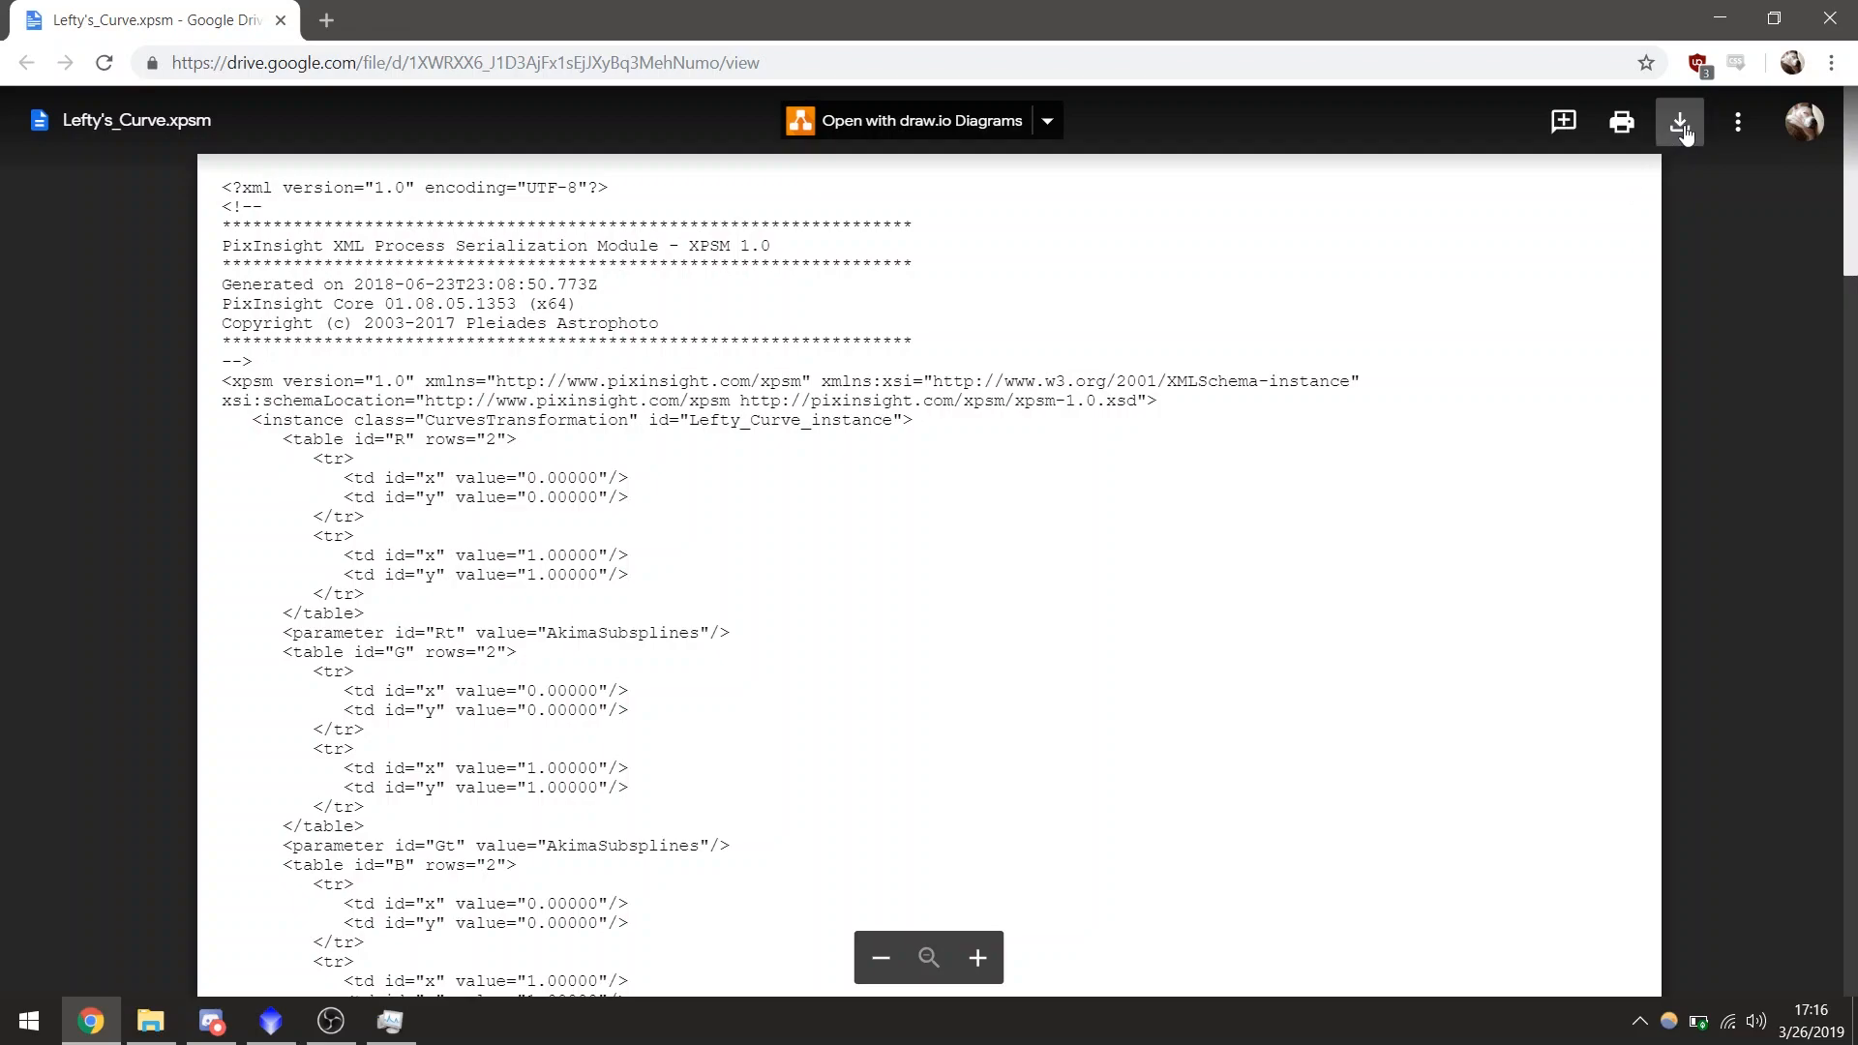
{"action": "mouse_move", "coordinate": [1680, 121]}
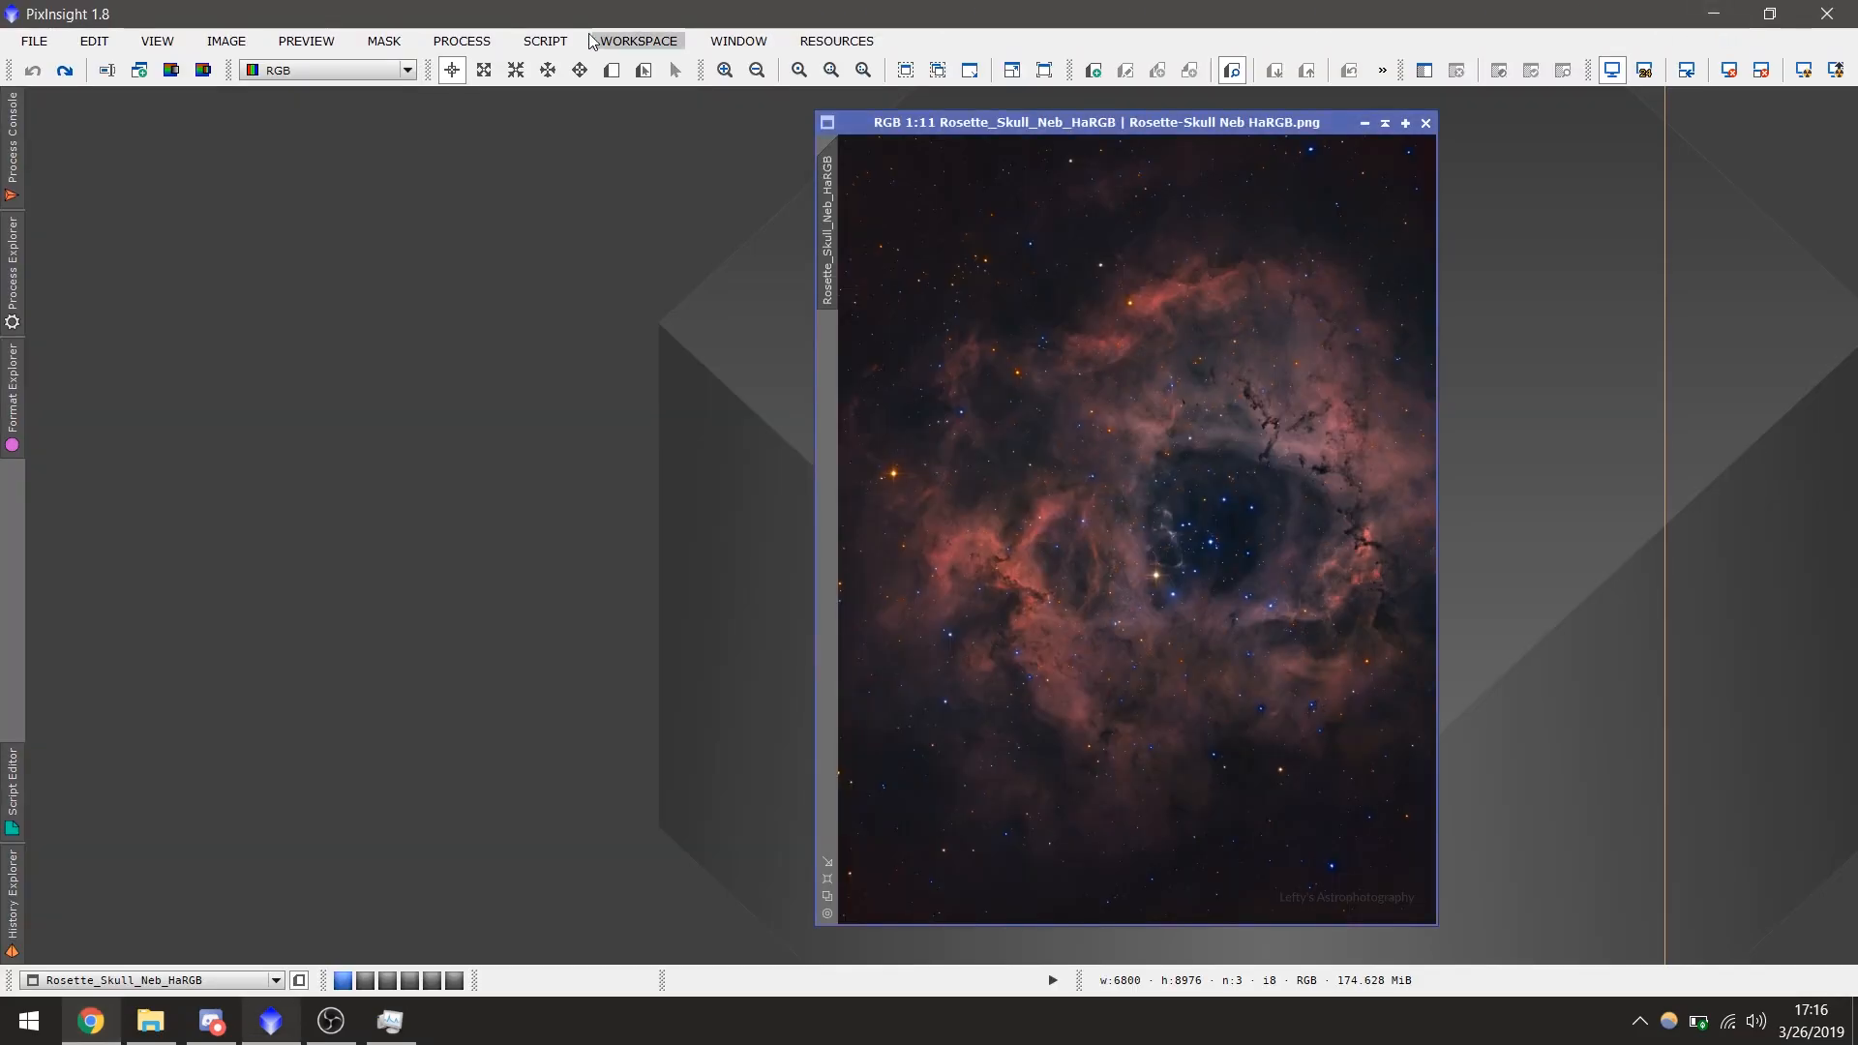
{"action": "left_click", "coordinate": [461, 41]}
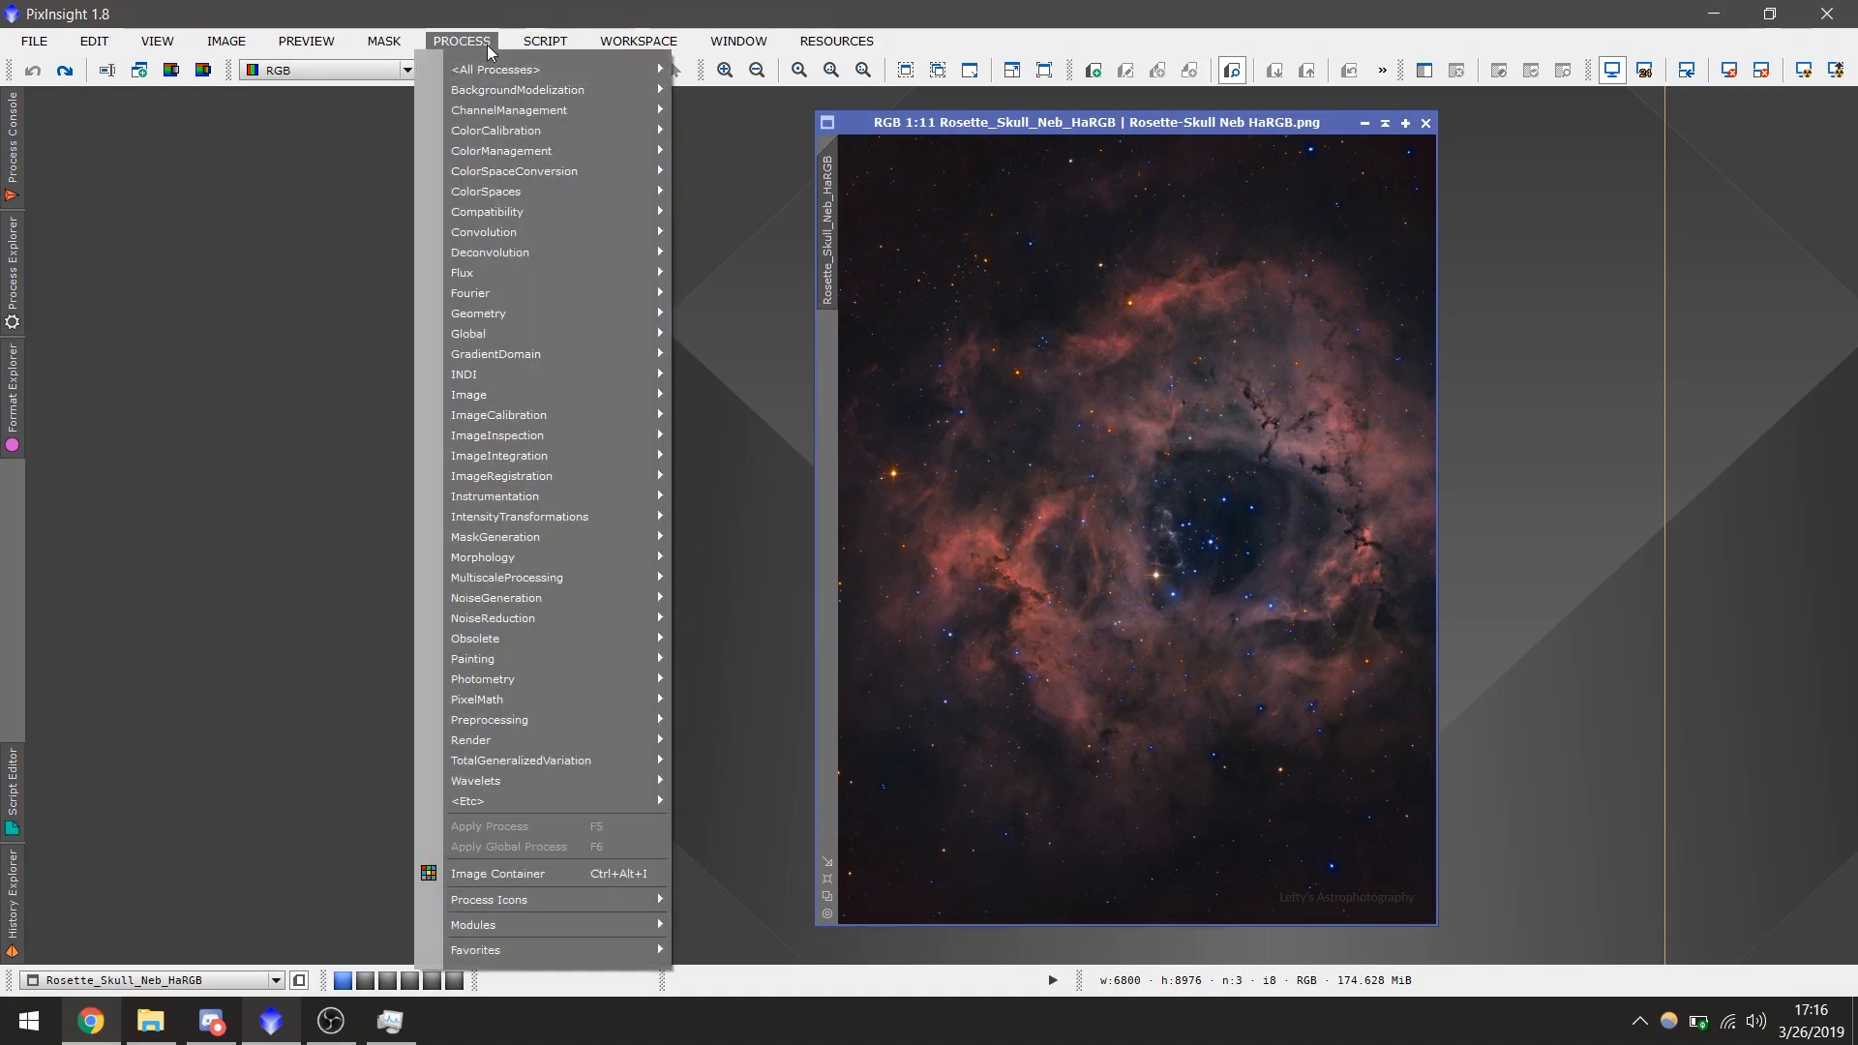
{"action": "mouse_move", "coordinate": [510, 907]}
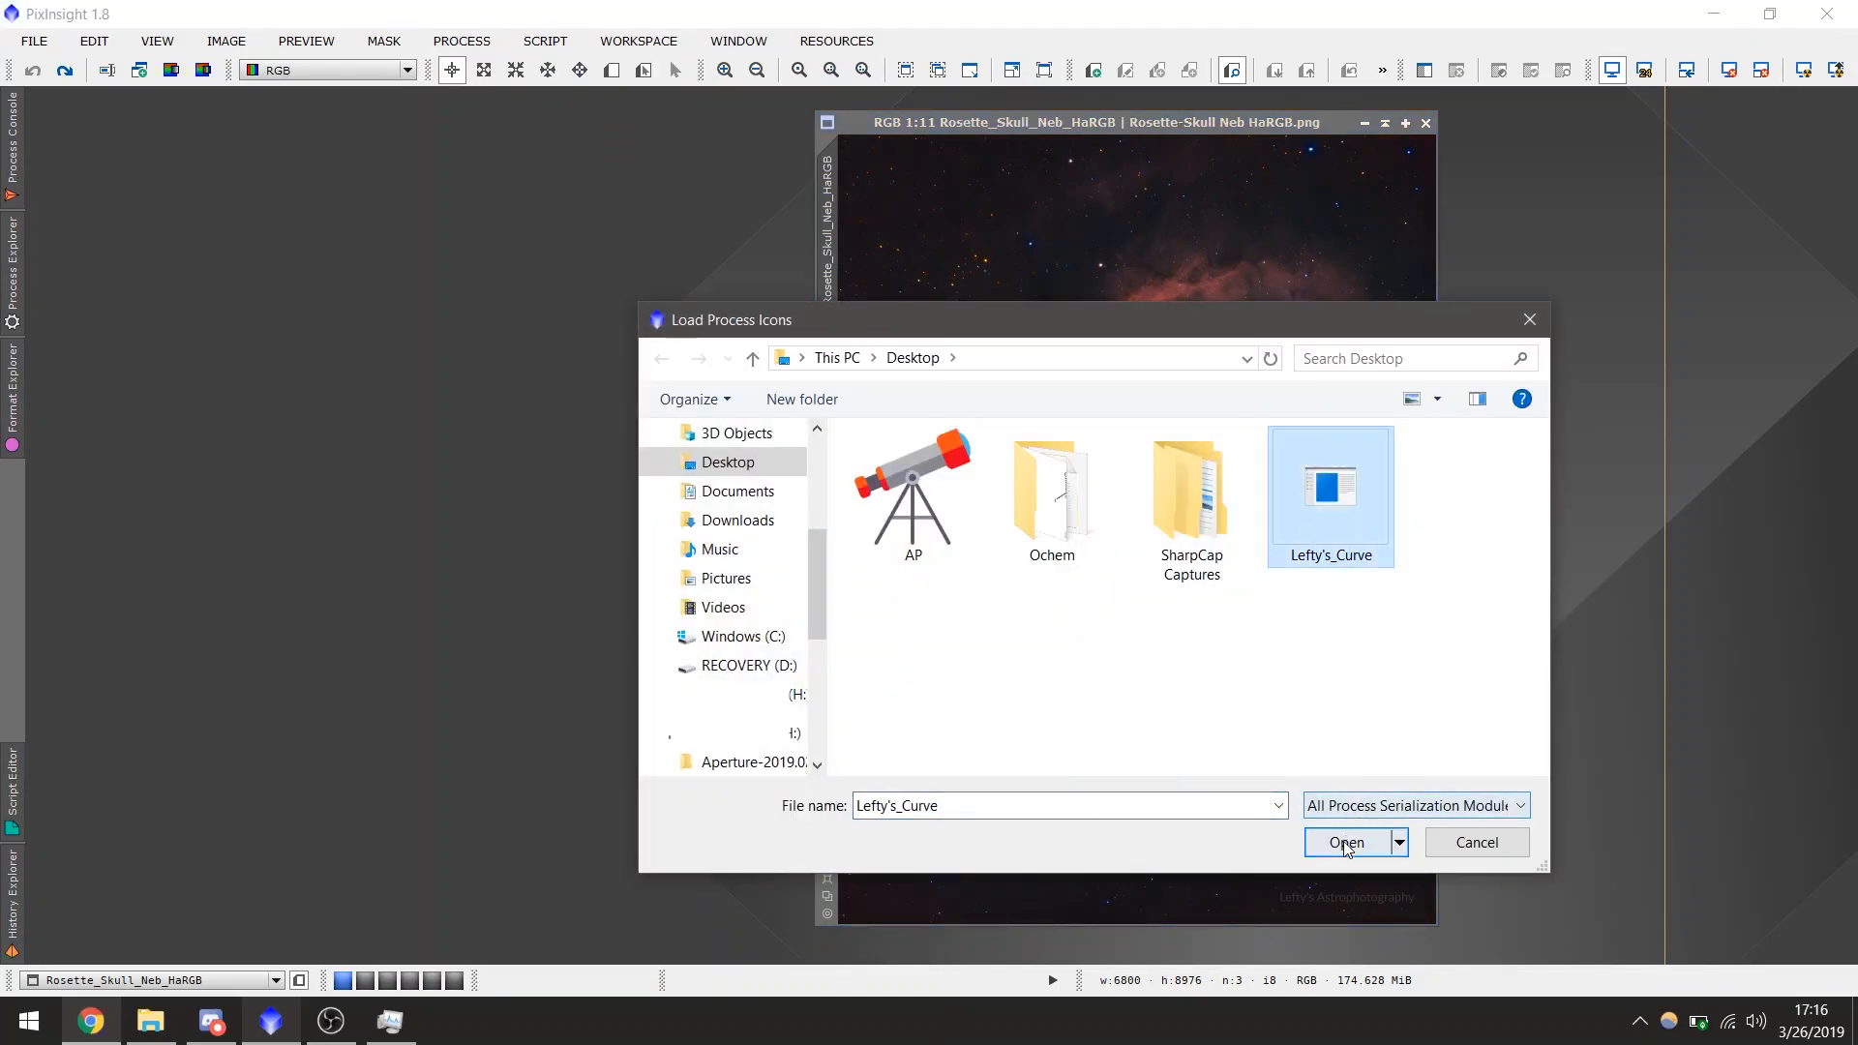
{"action": "left_click", "coordinate": [1345, 842]}
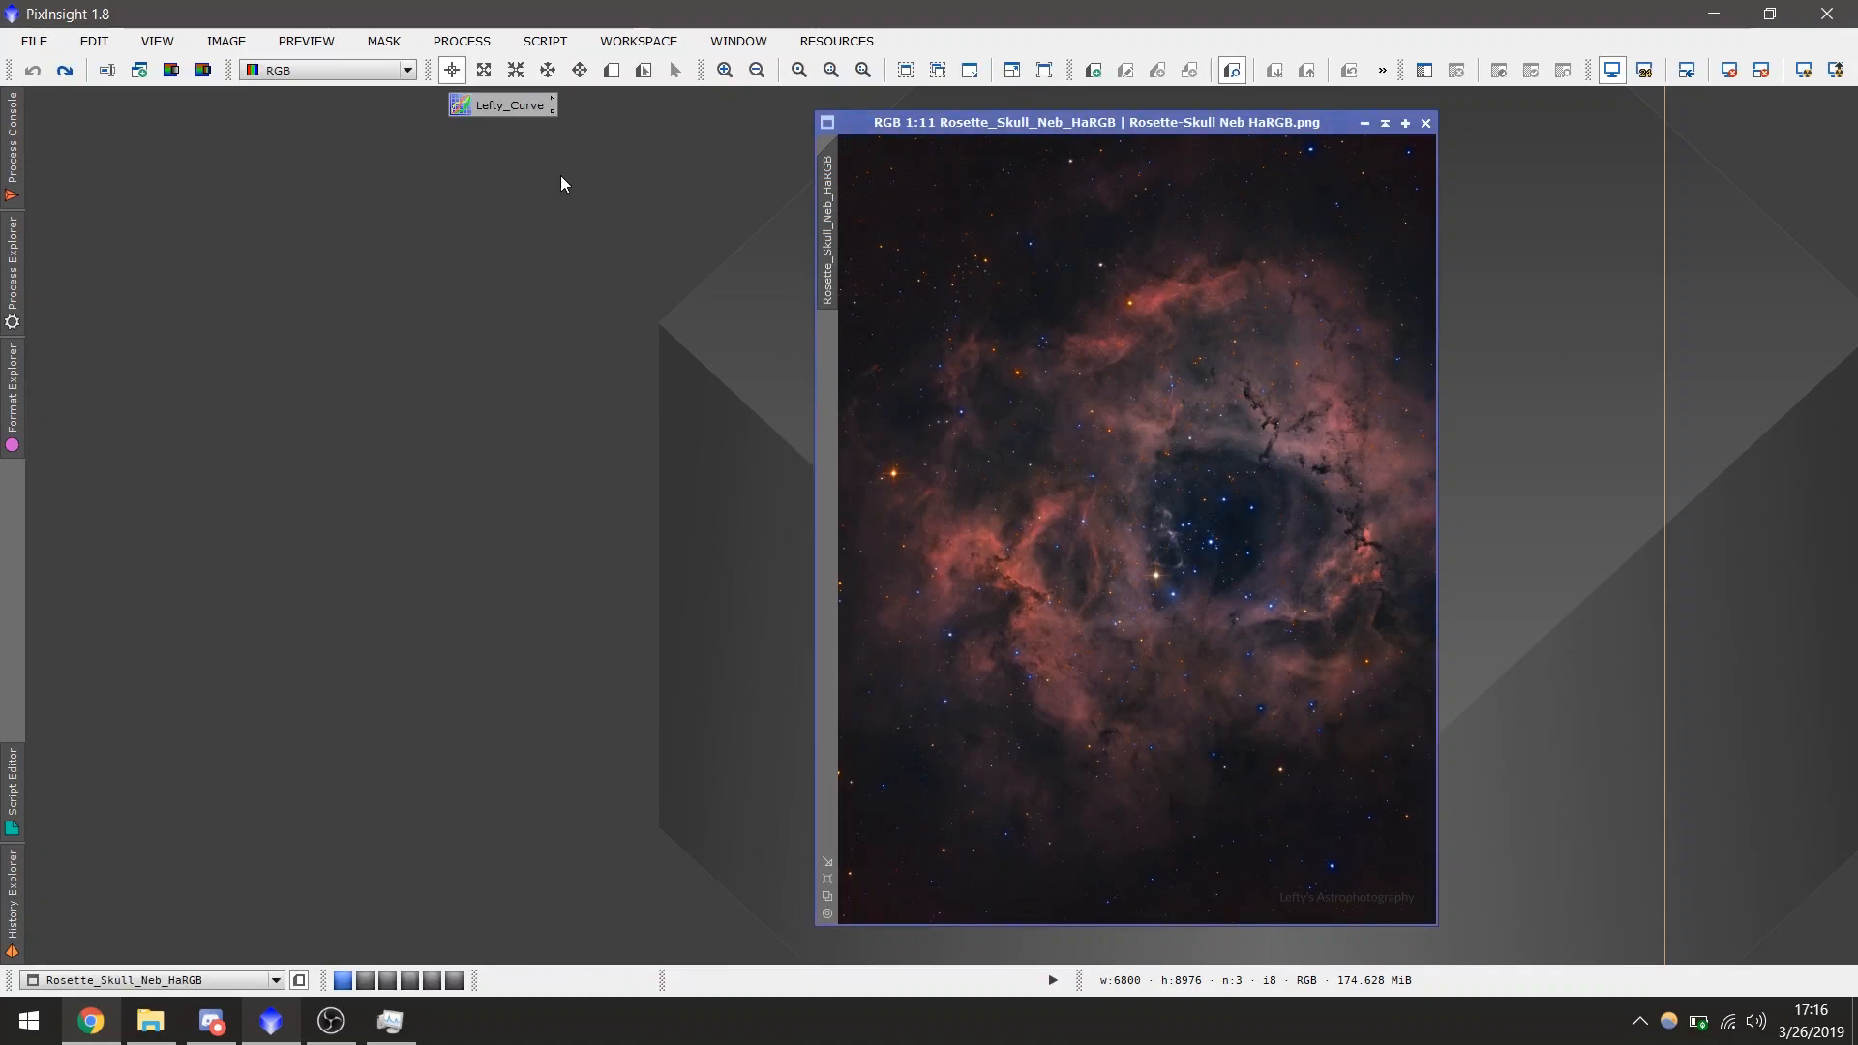
{"action": "left_click", "coordinate": [503, 139]}
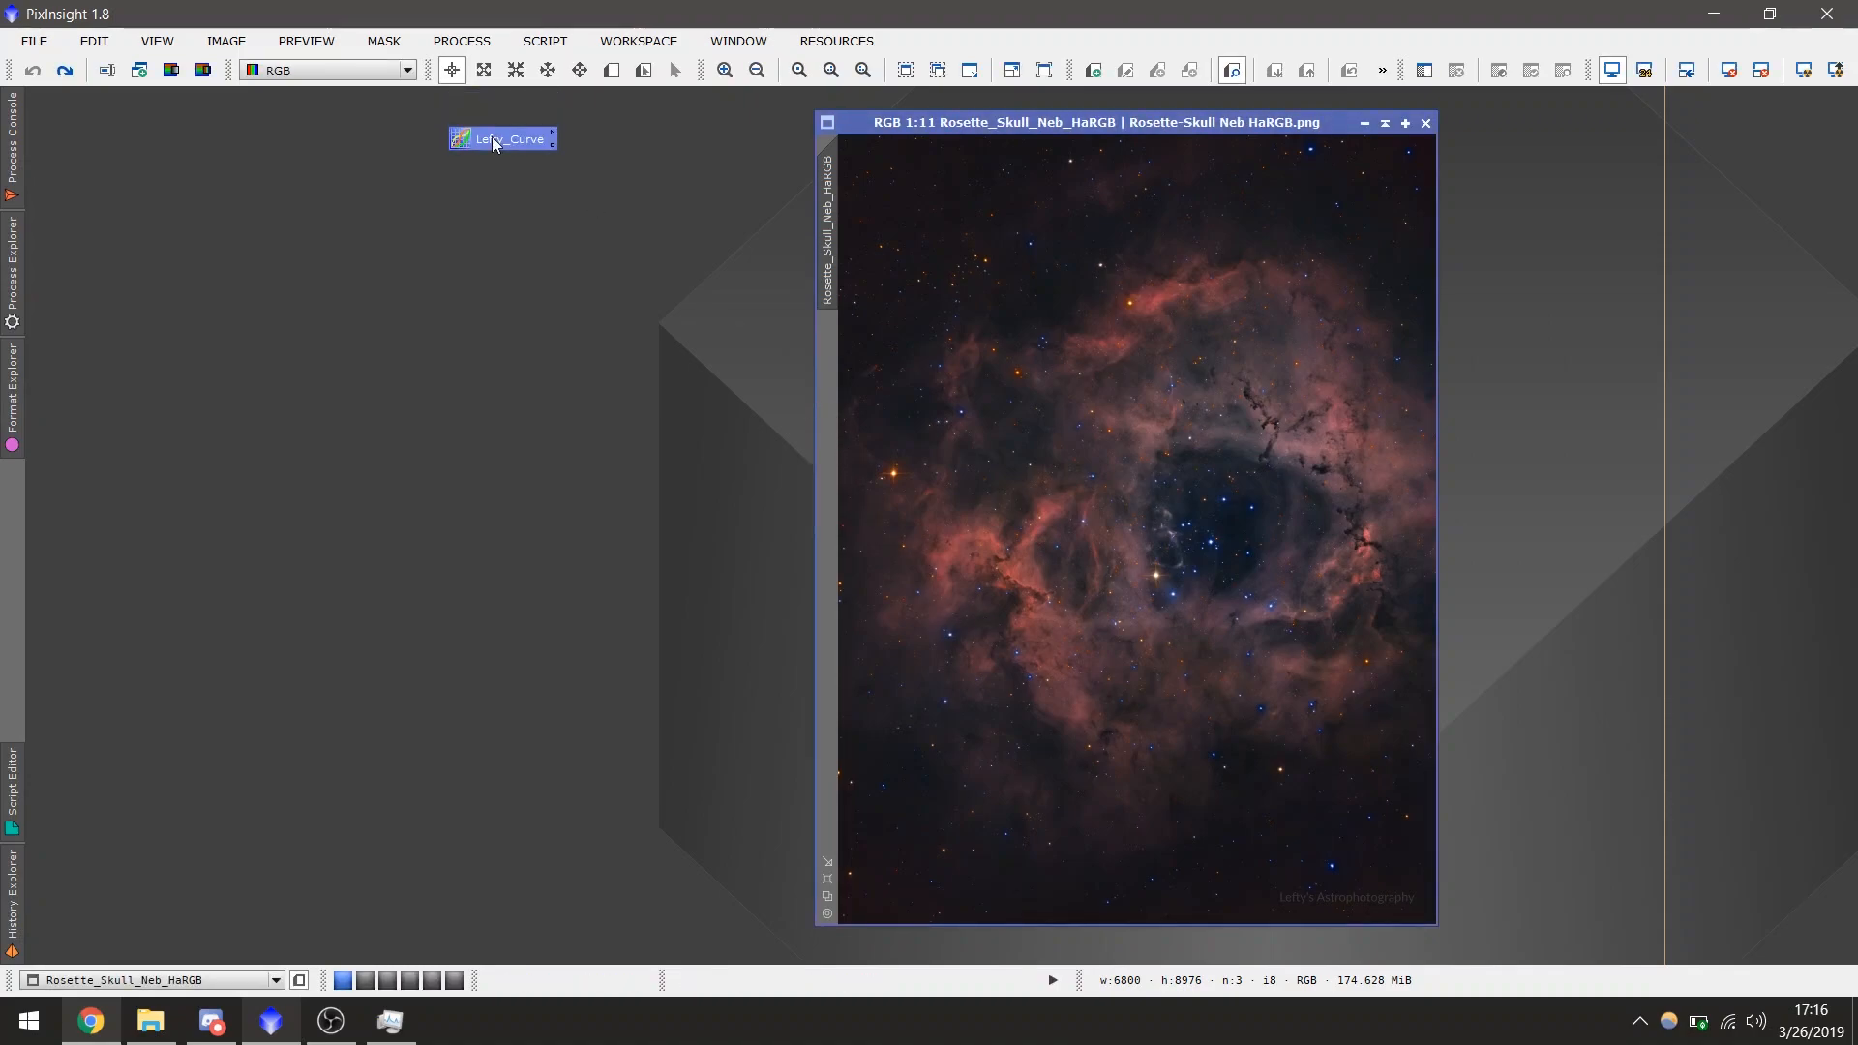
- Apply the Lefty_Curve CurvesTransformation to the Rosette image, then switch to Discord's #curves channel
{"action": "double_click", "coordinate": [502, 138]}
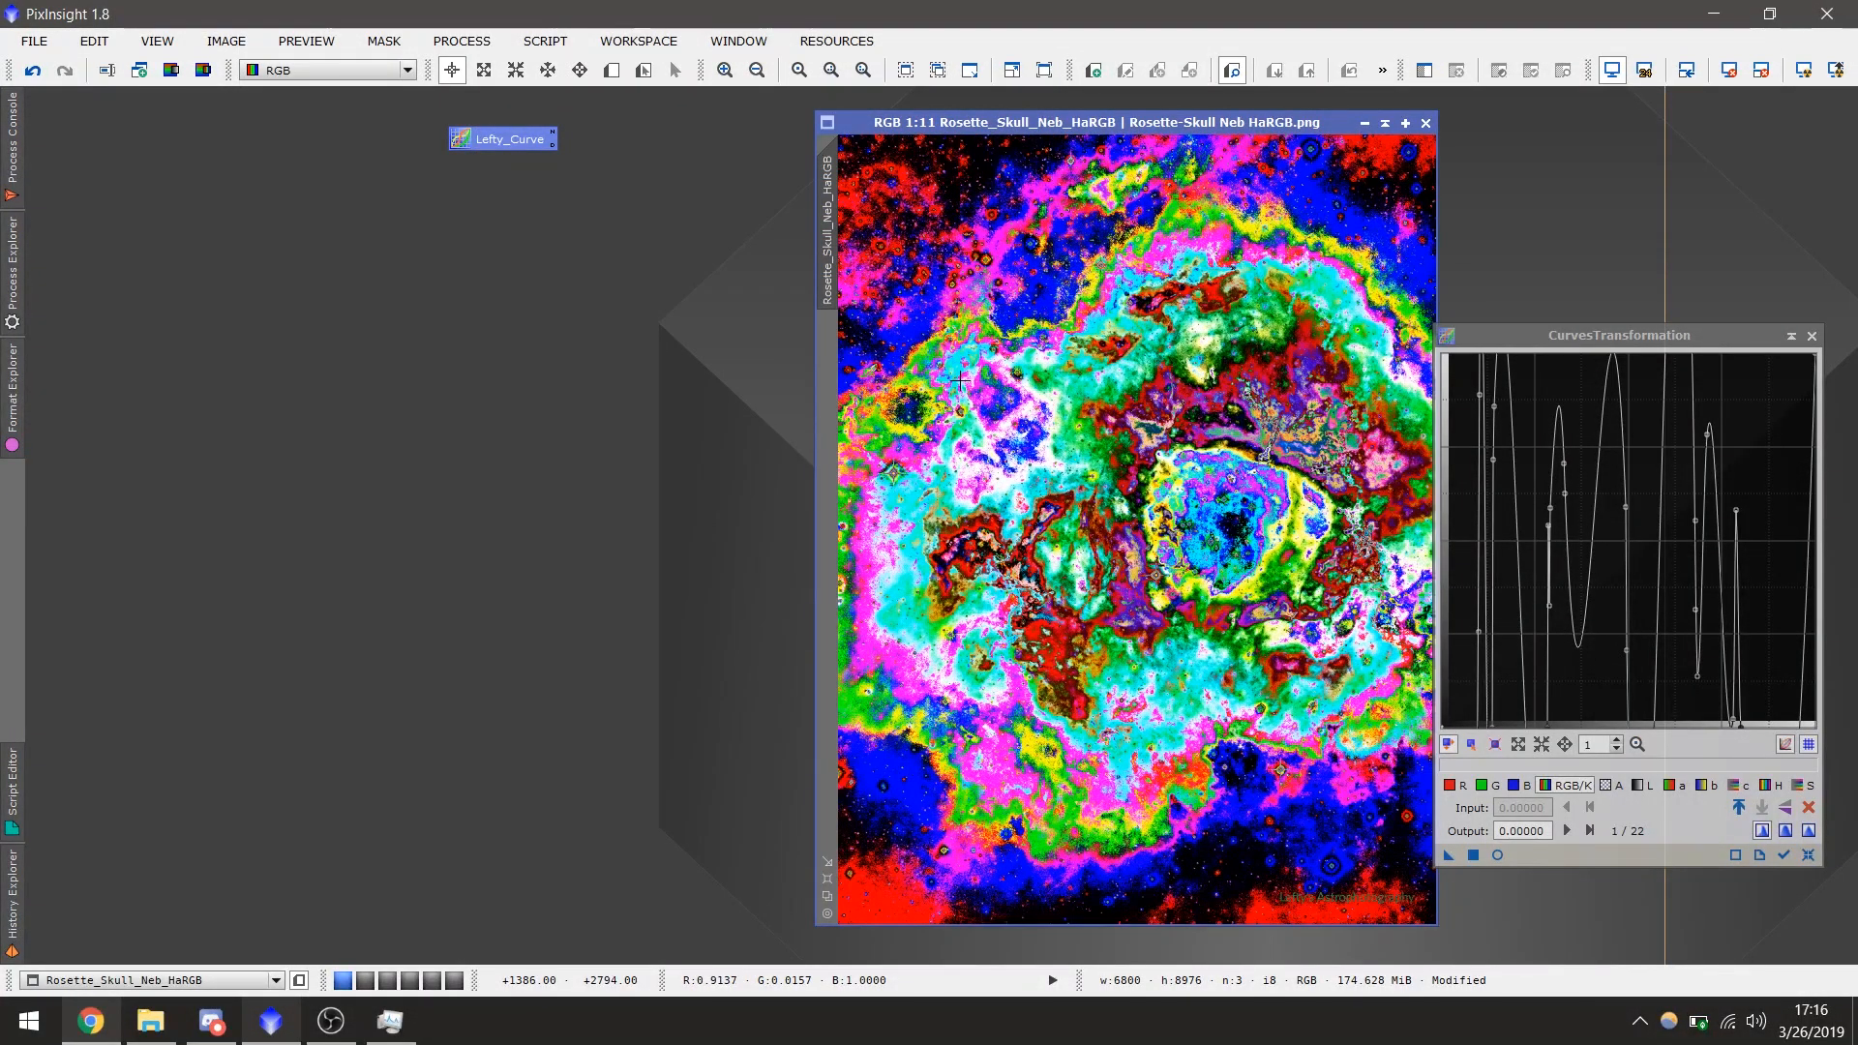
{"action": "mouse_move", "coordinate": [683, 443]}
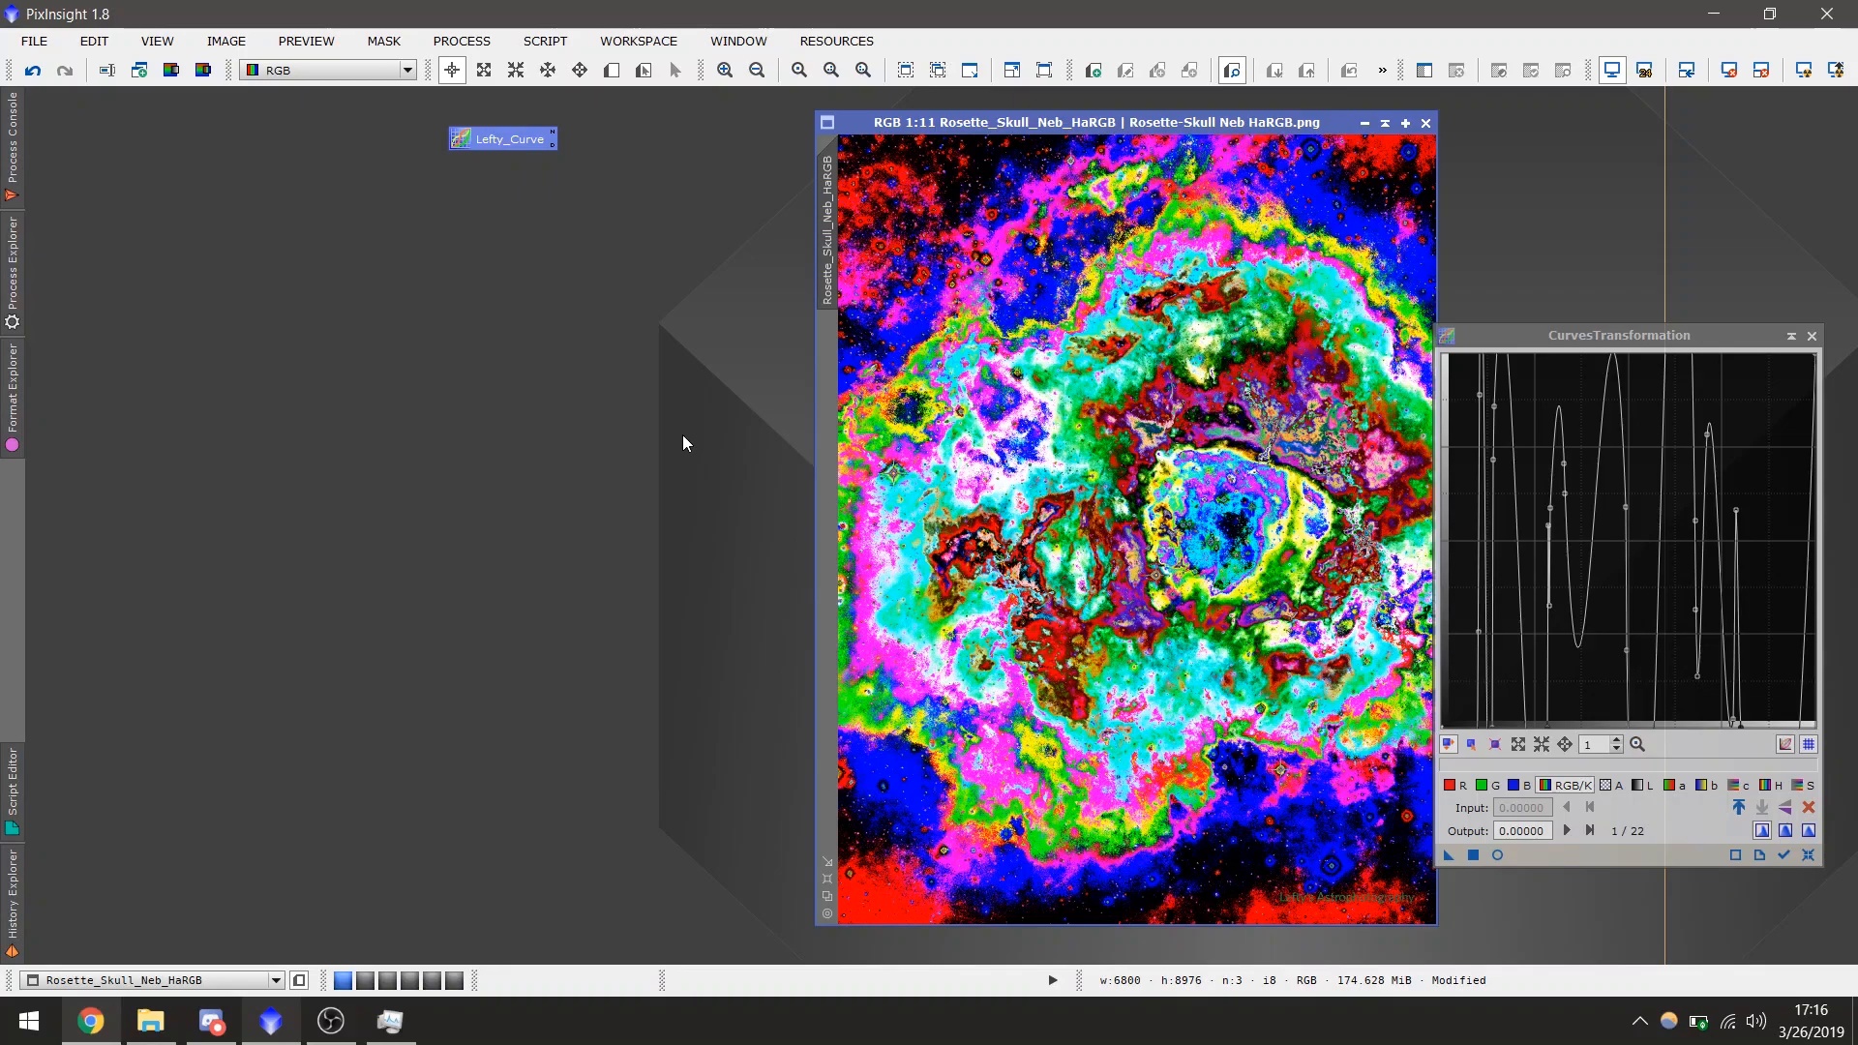
{"action": "mouse_move", "coordinate": [369, 743]}
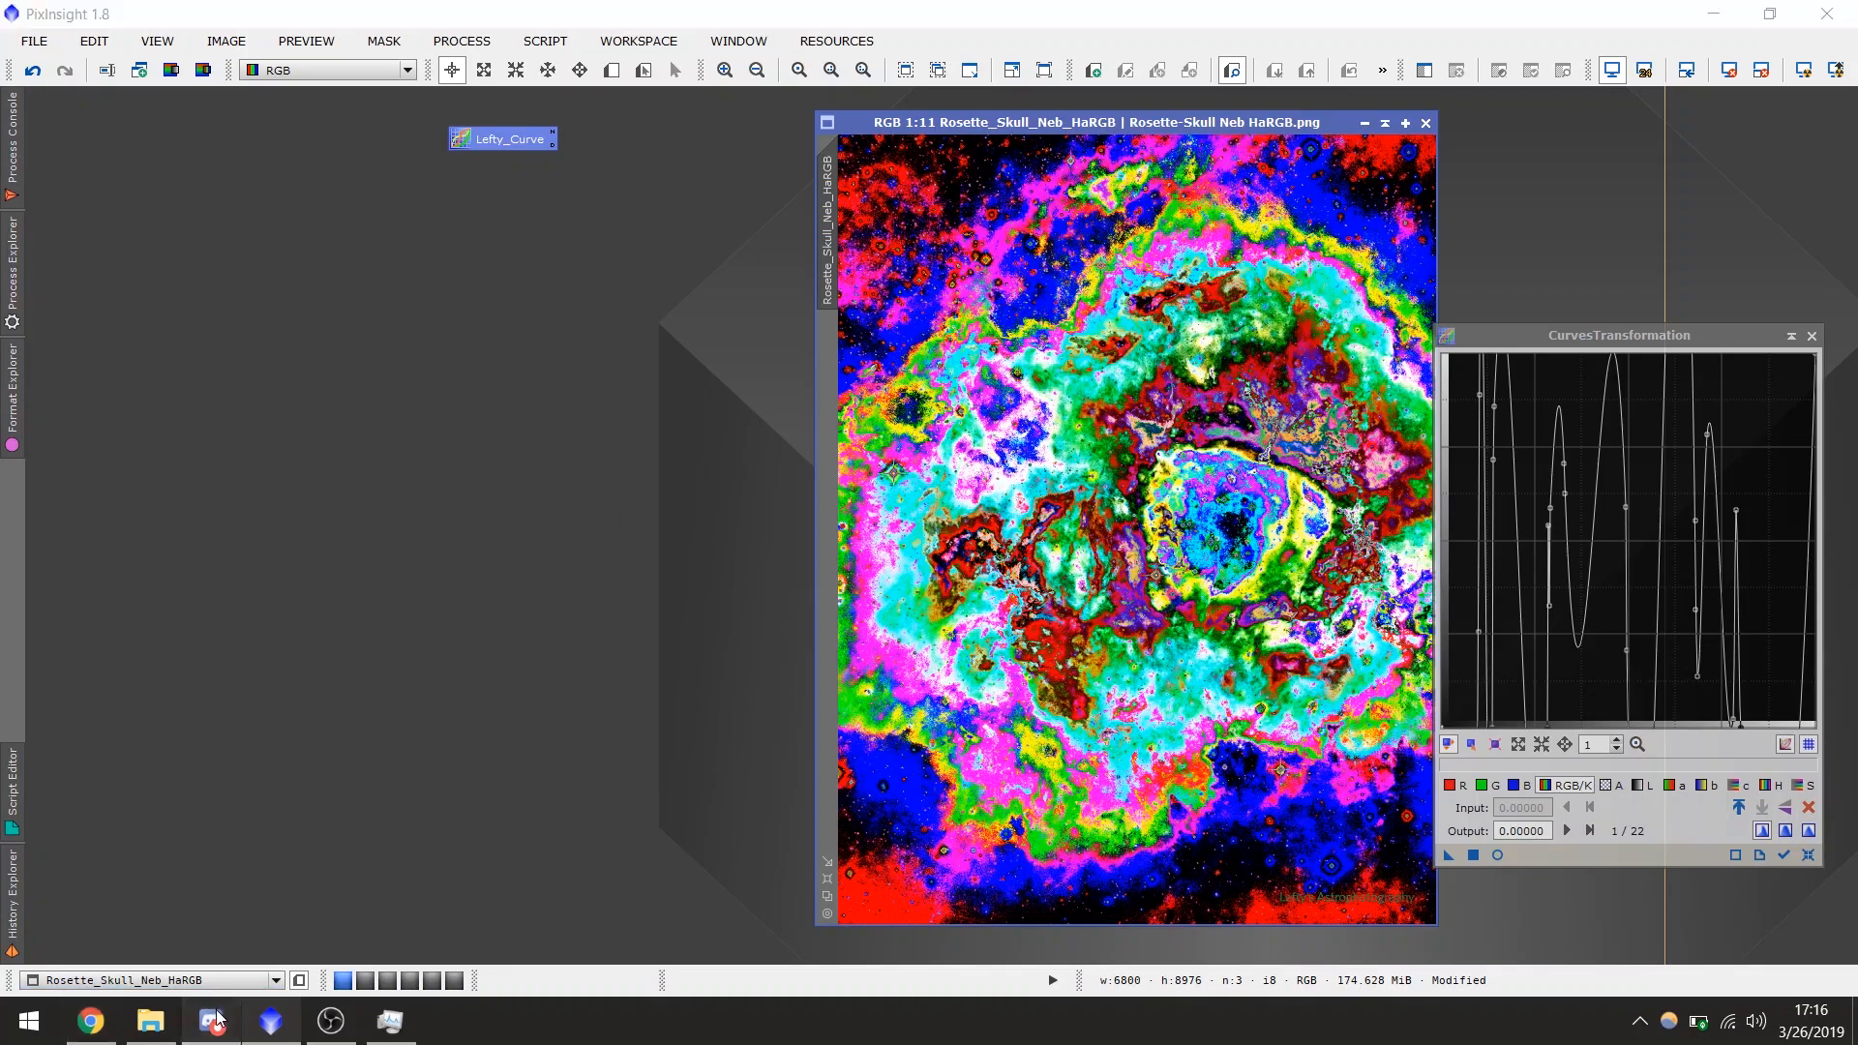
{"action": "left_click", "coordinate": [211, 1021]}
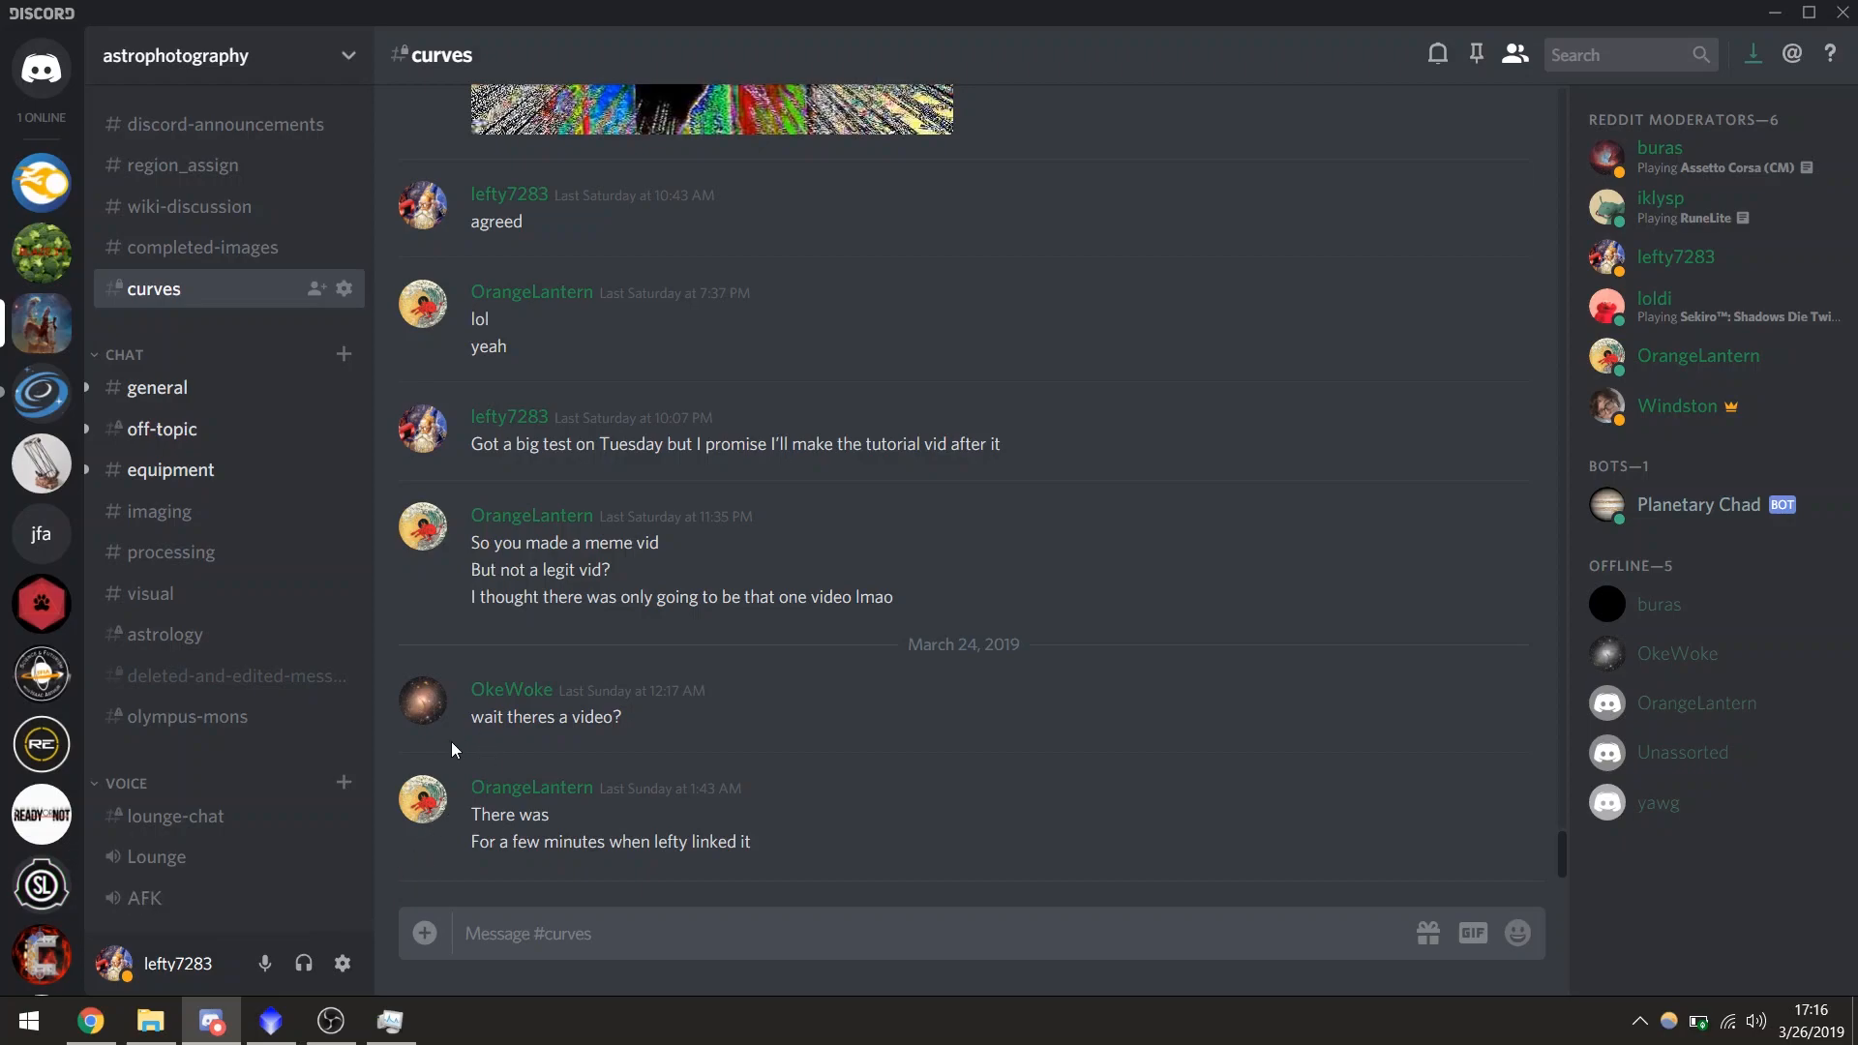
{"action": "mouse_move", "coordinate": [156, 1020]}
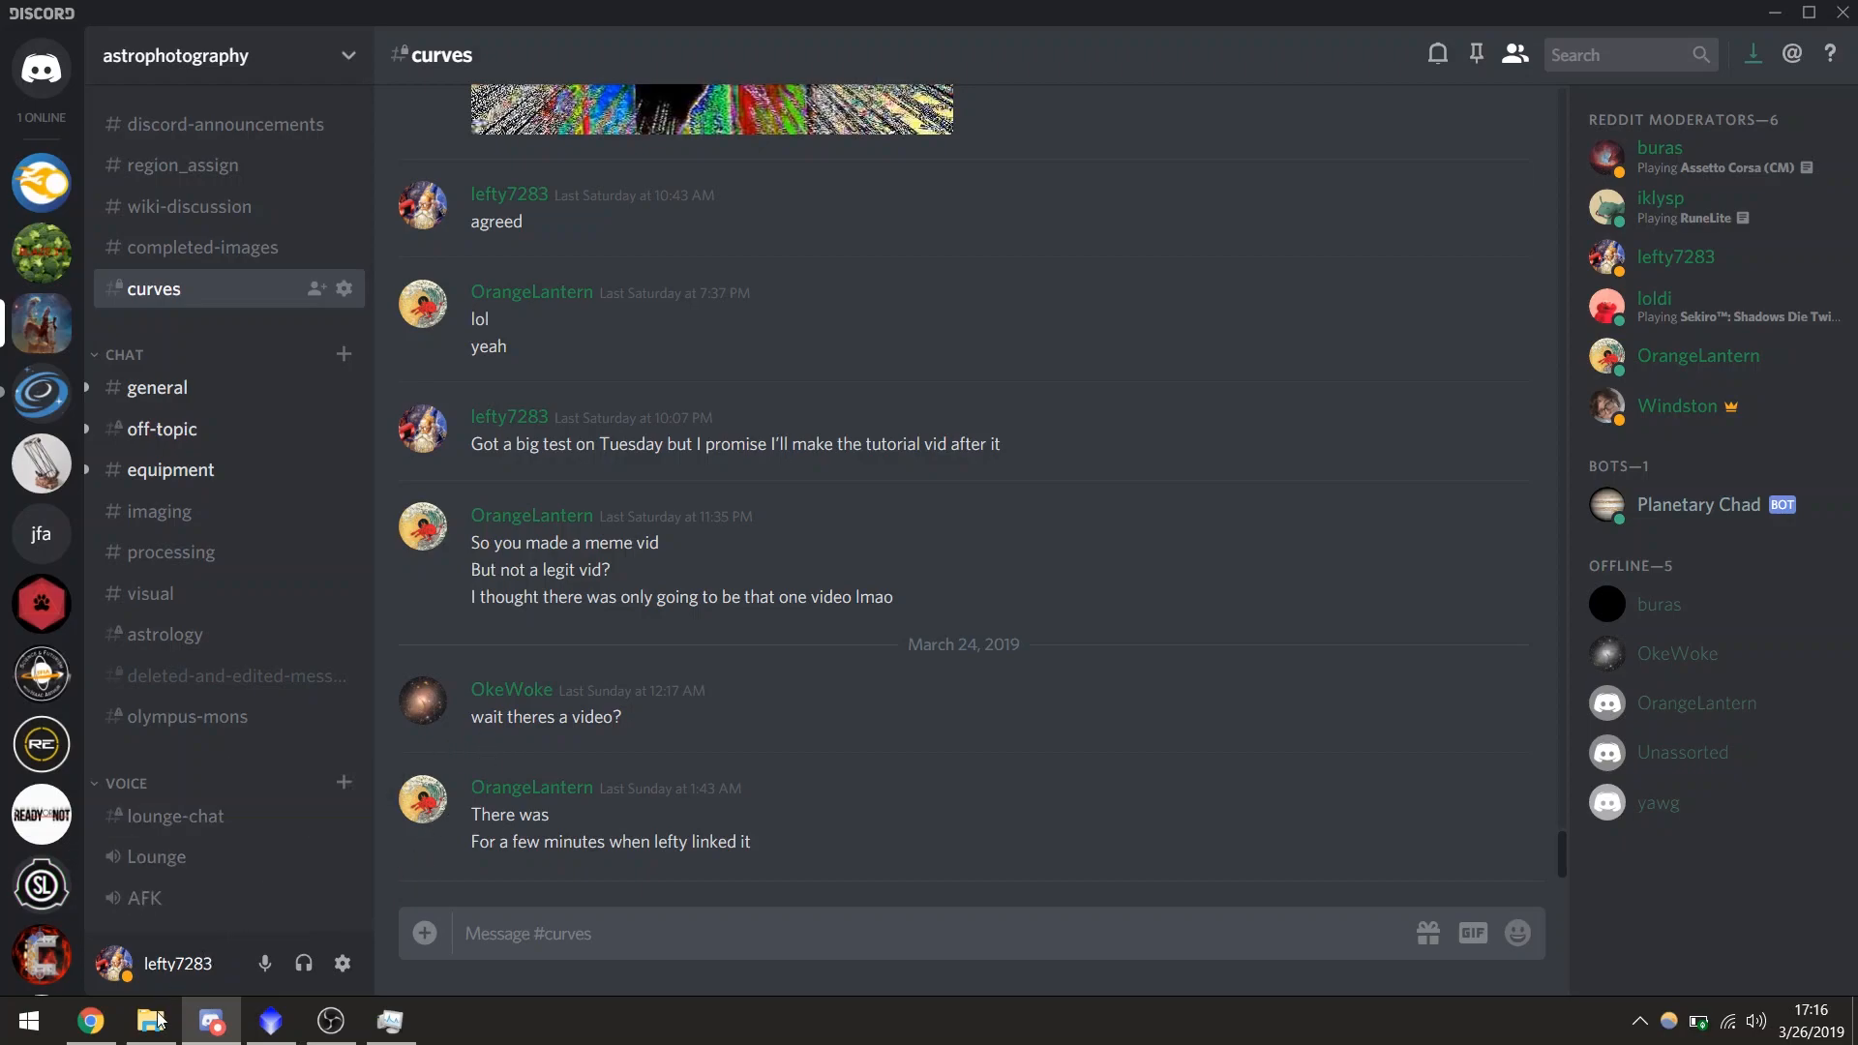
- Drag Rosette-Skull Neb HaRGB.png from the Desktop folder into the Discord chat
{"action": "left_click", "coordinate": [148, 1020]}
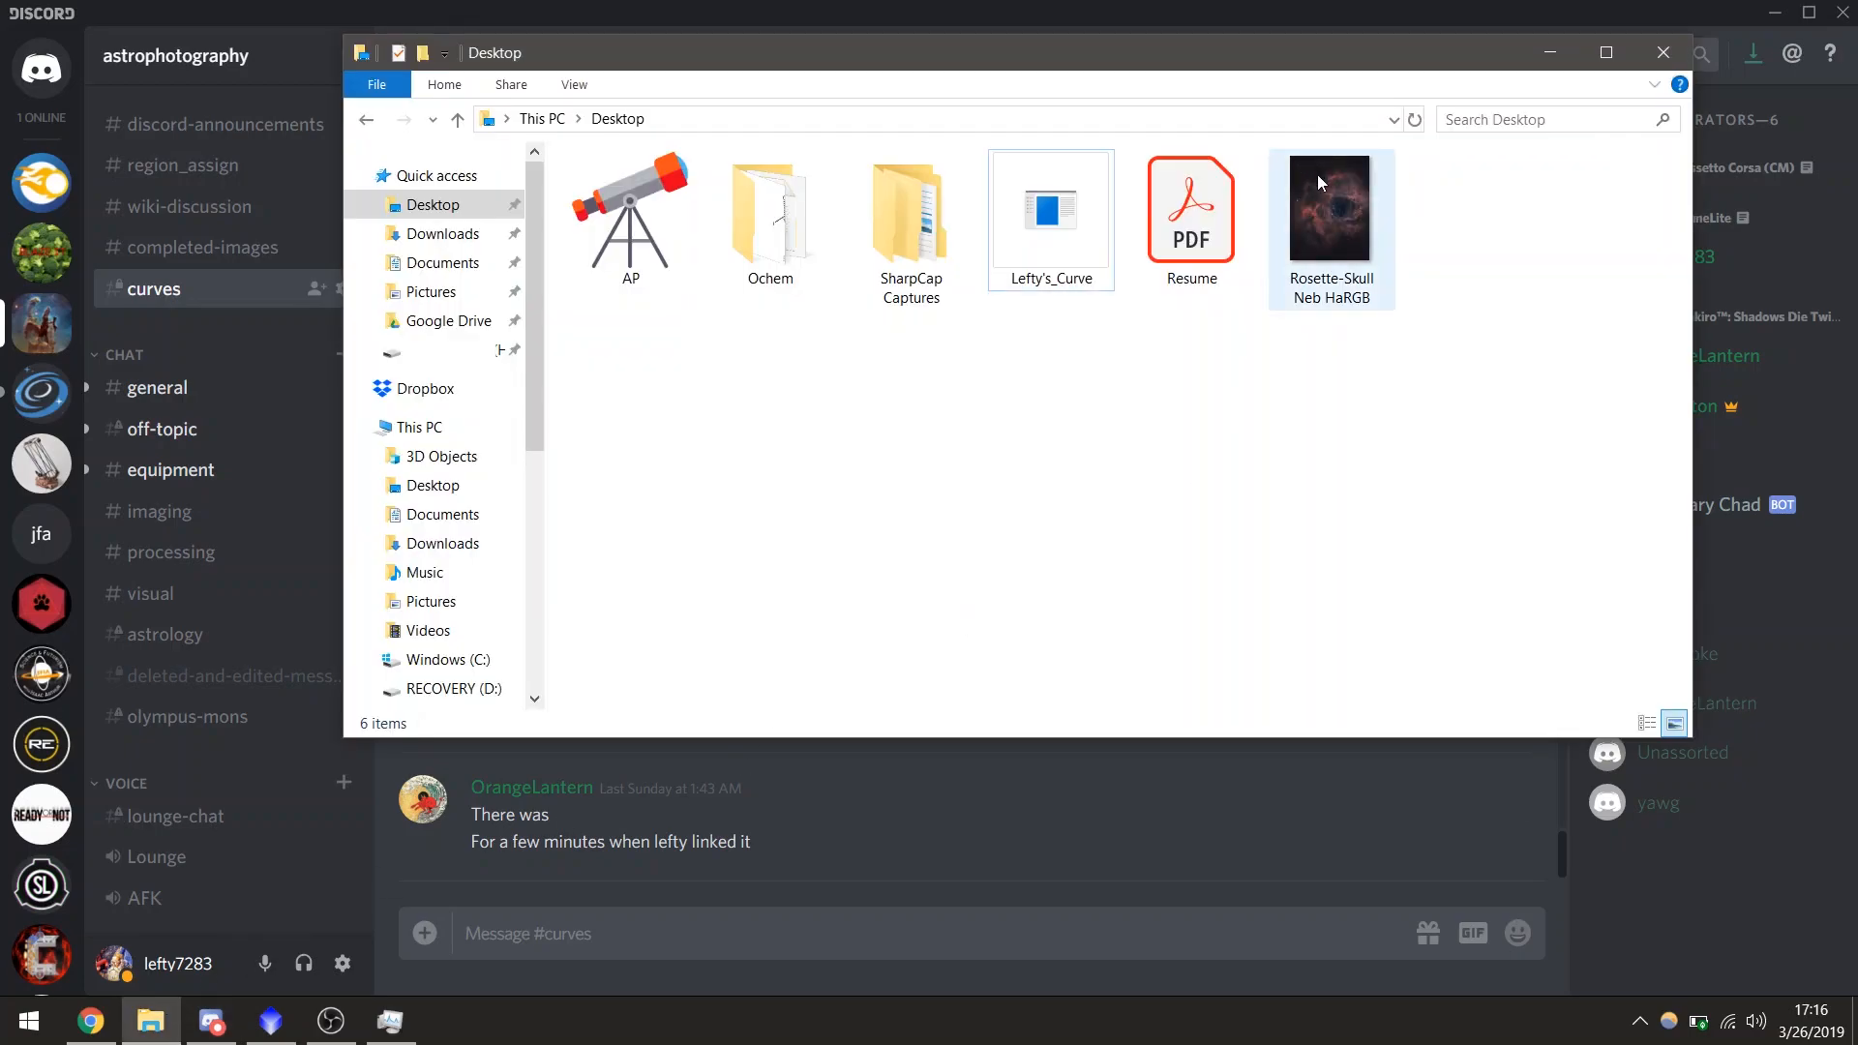
{"action": "mouse_move", "coordinate": [1330, 207]}
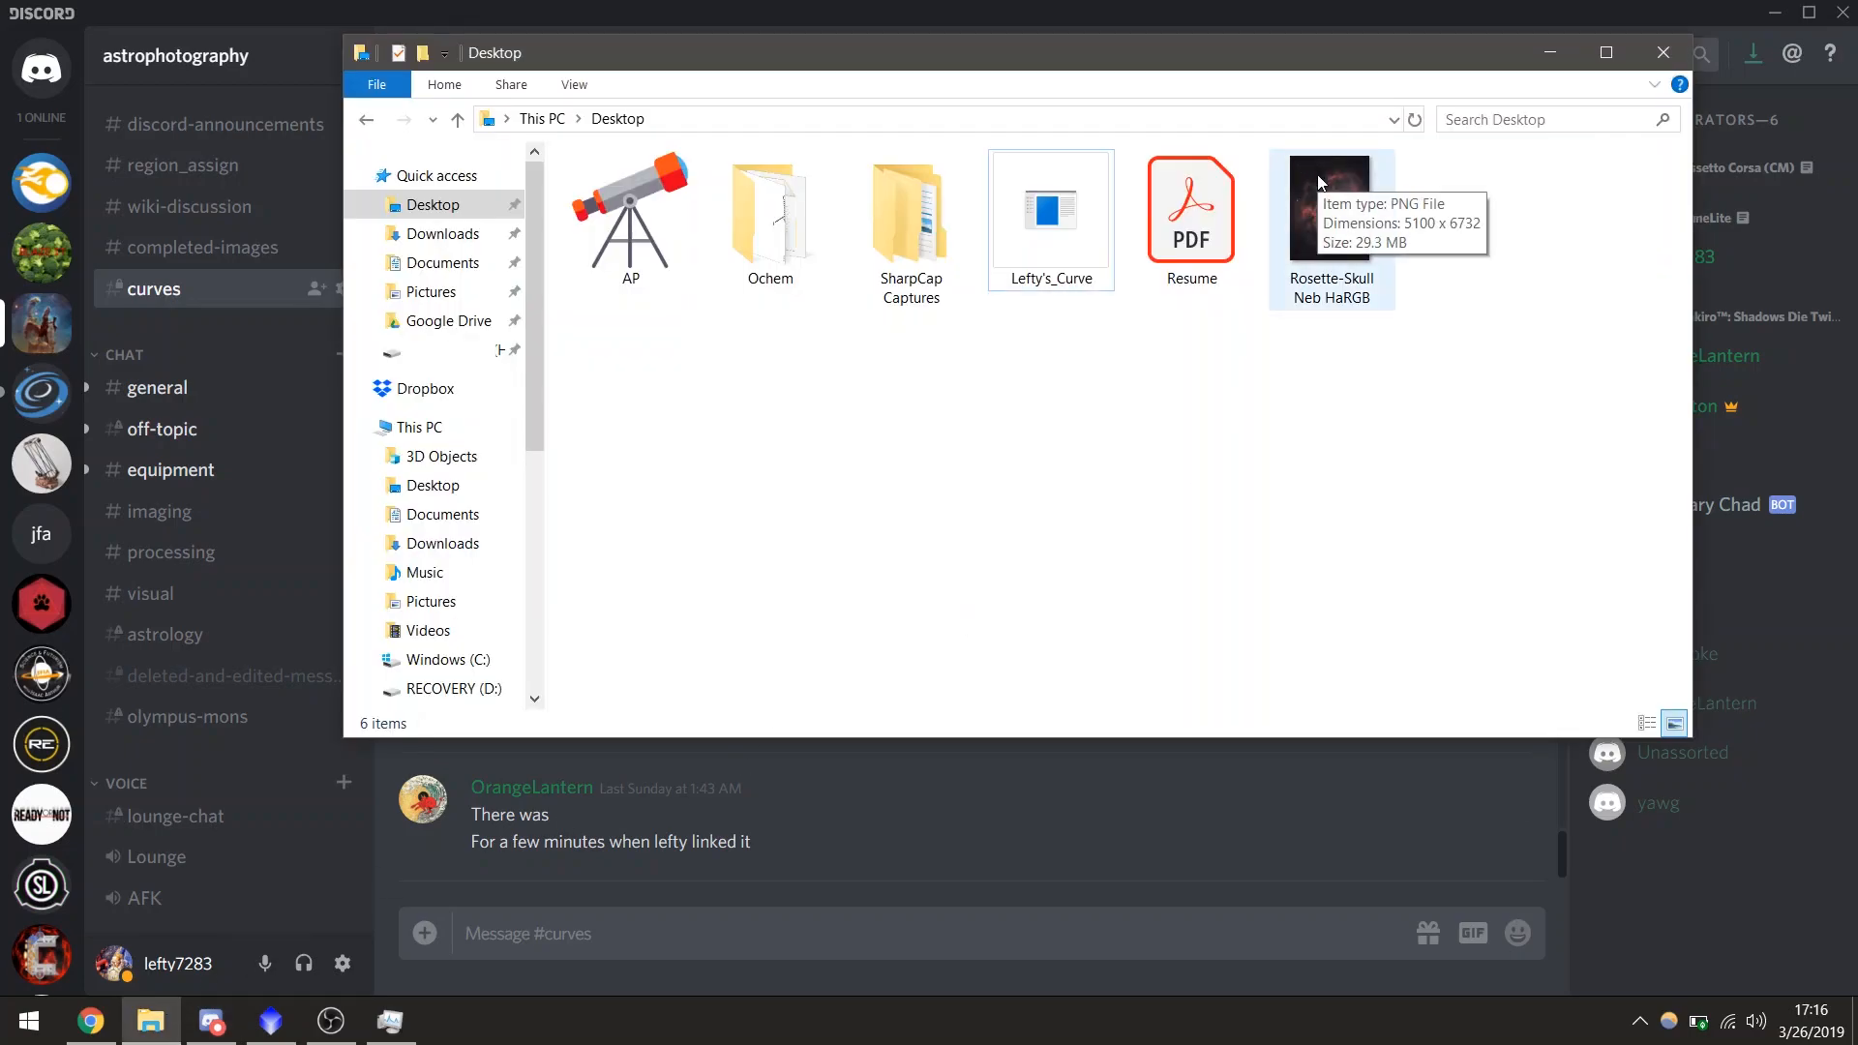
{"action": "left_click", "coordinate": [1330, 207]}
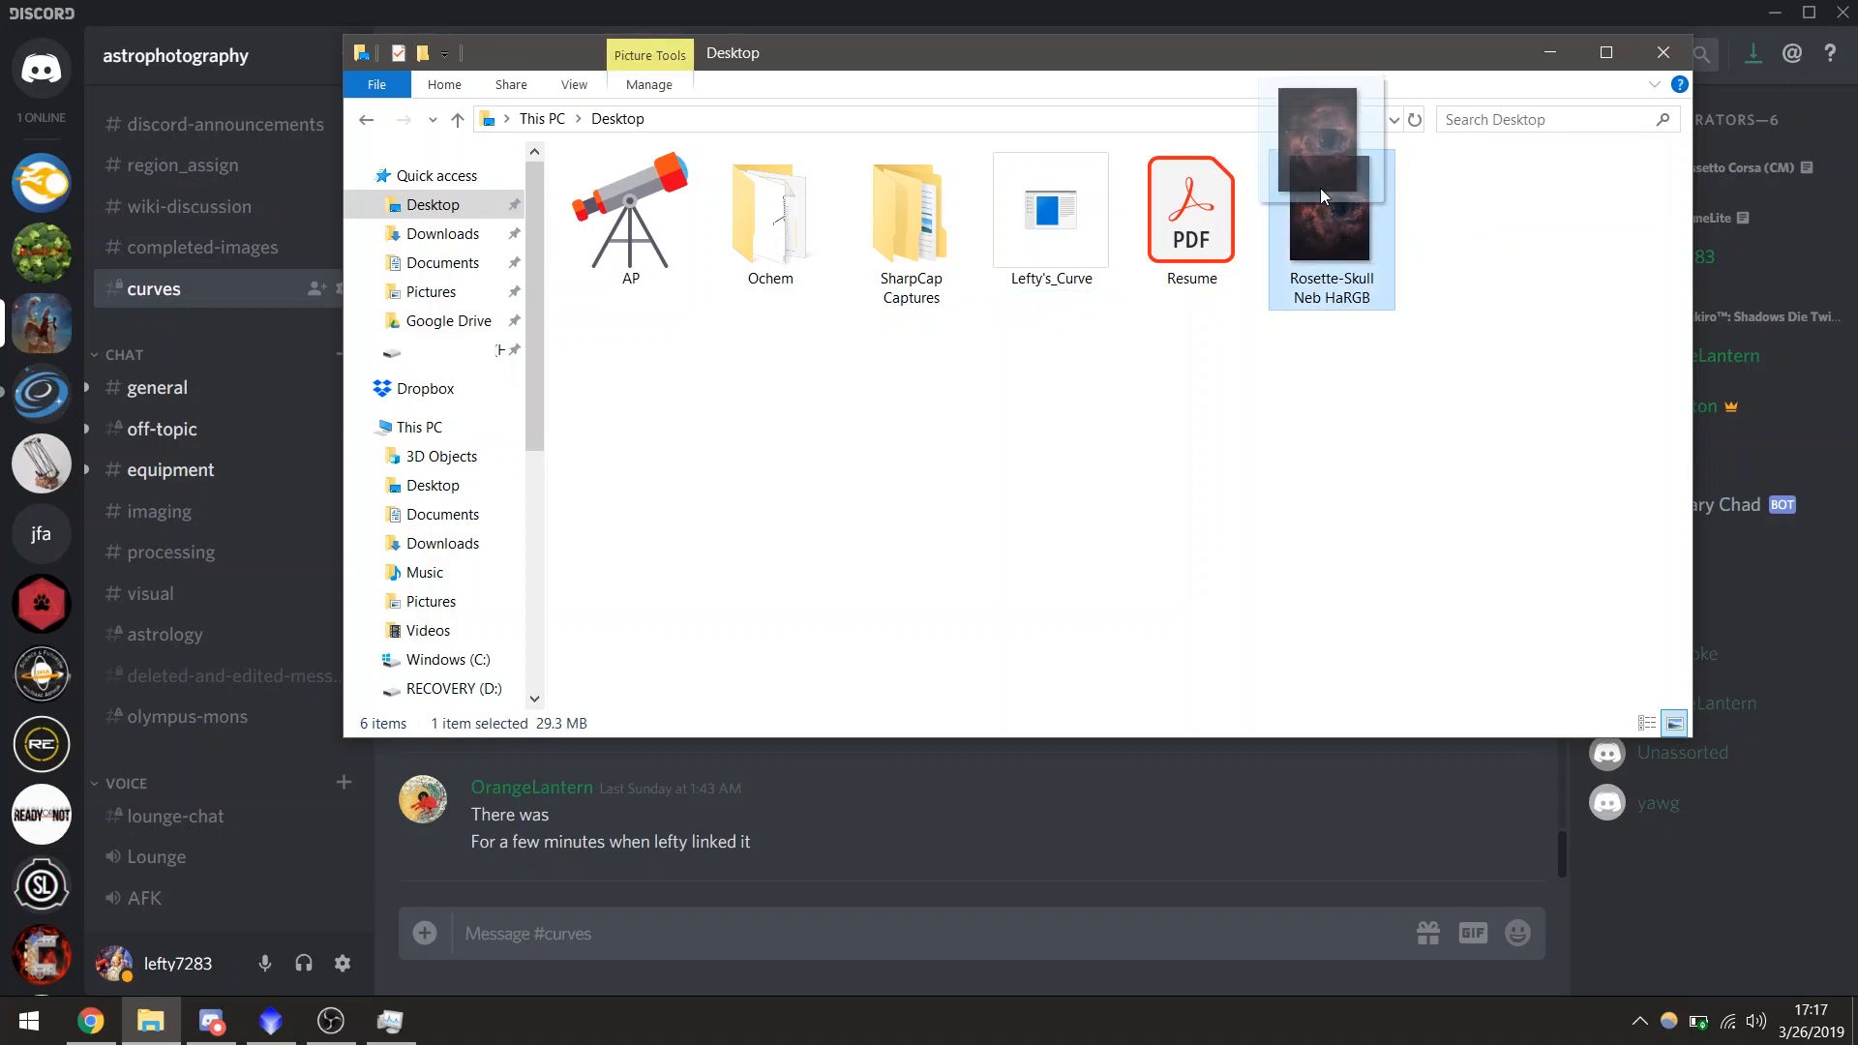
{"action": "mouse_move", "coordinate": [1527, 93]}
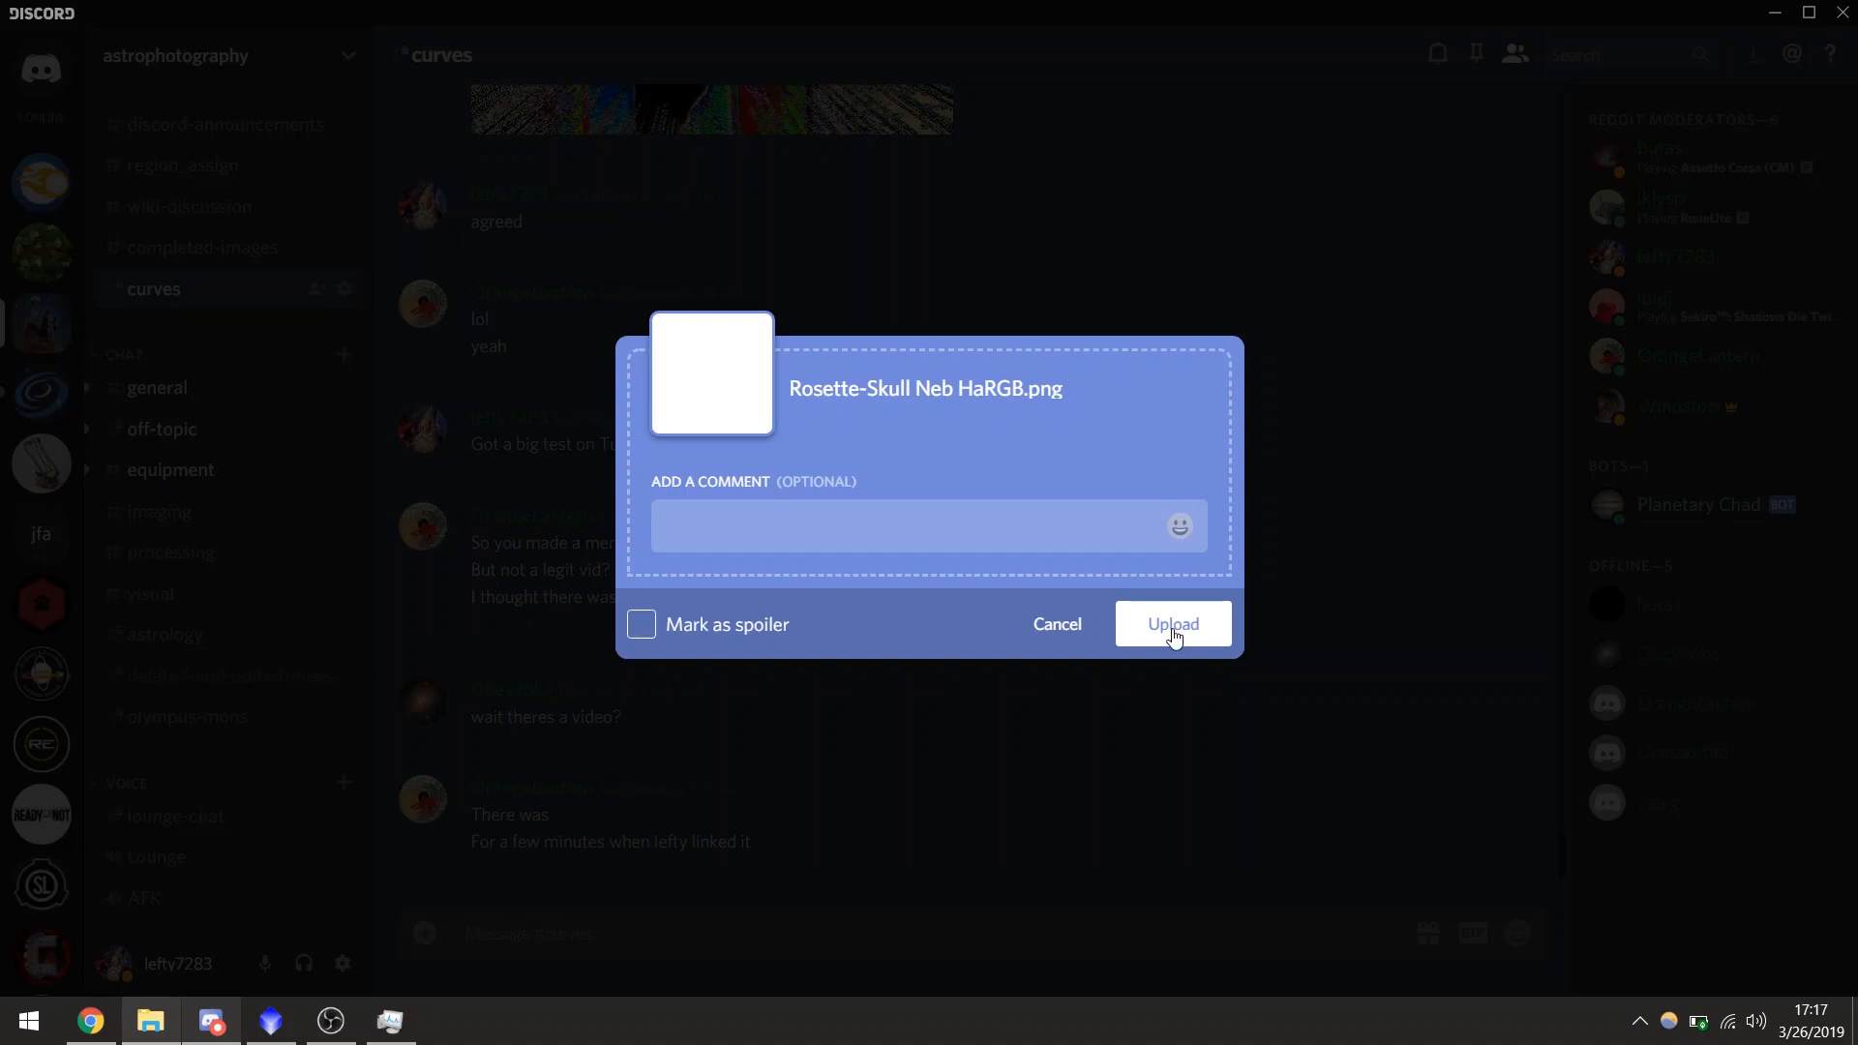
- Upload the Rosette image to #curves and enlarge the Planetary Chad bot's psychedelic reply
{"action": "left_click", "coordinate": [1171, 623]}
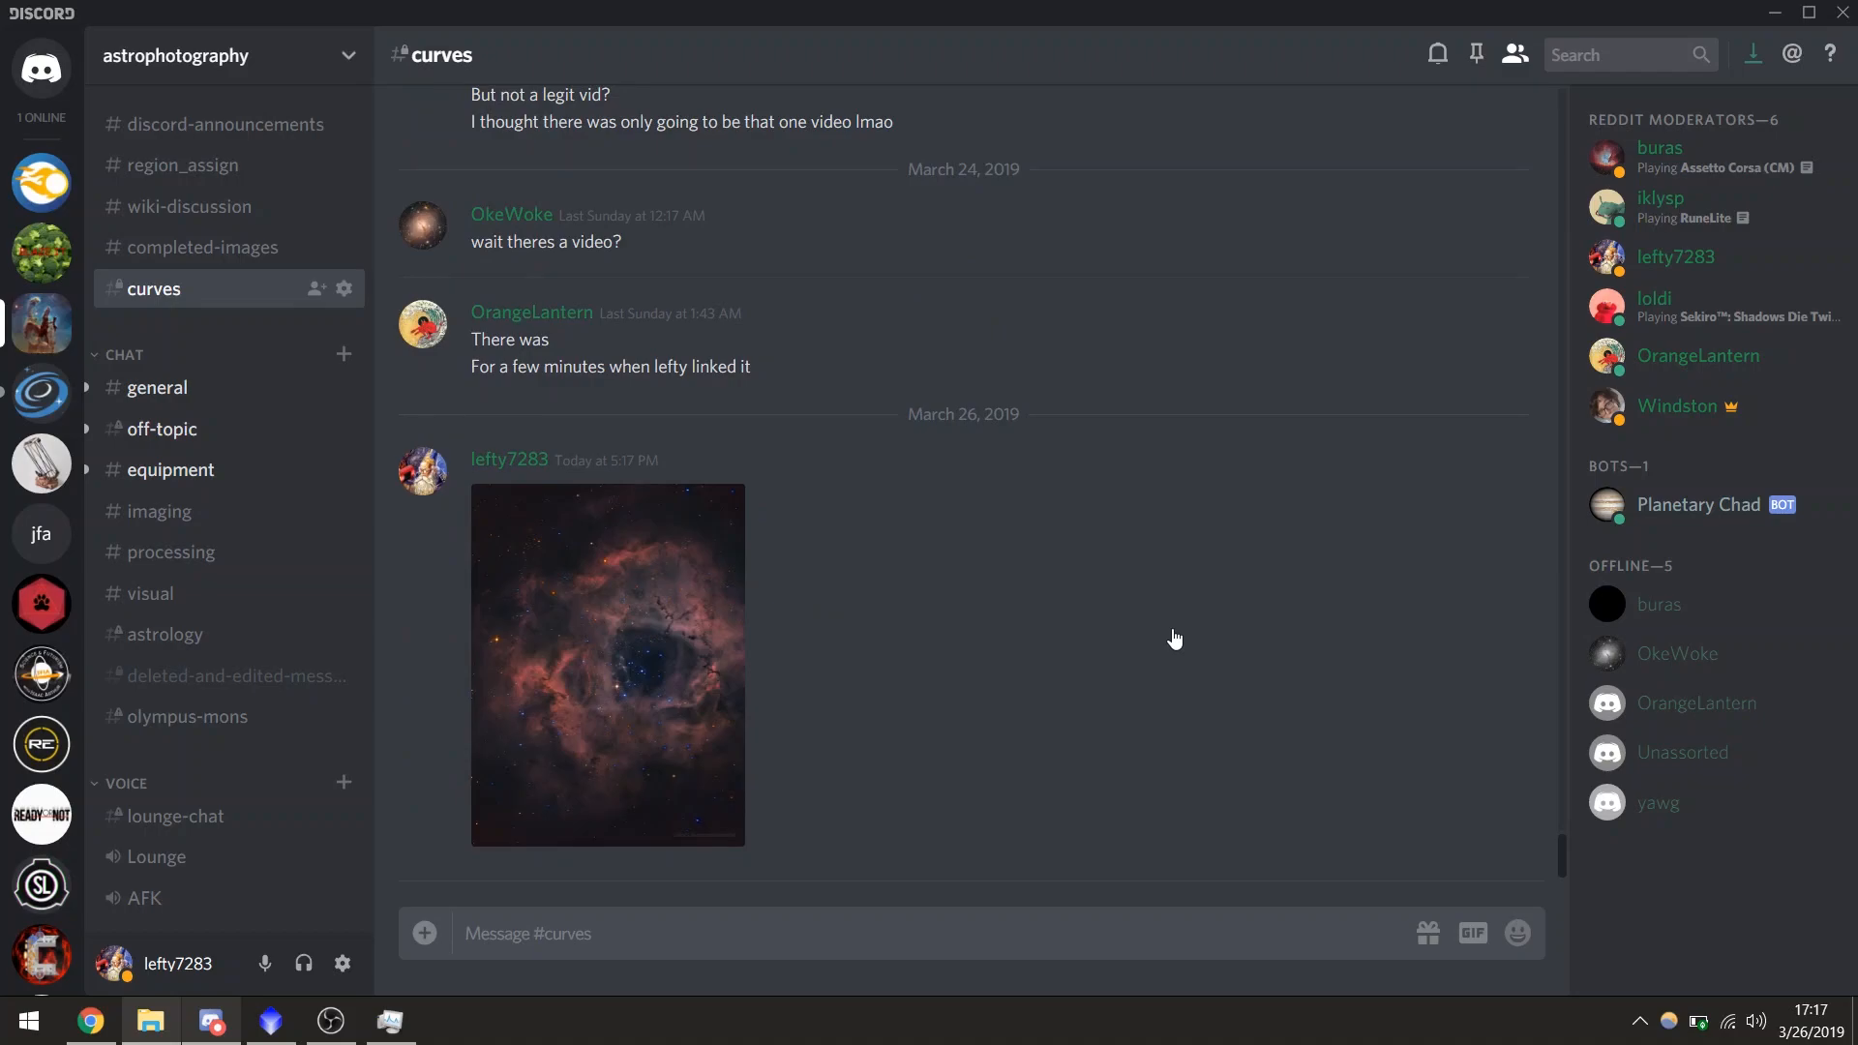
{"action": "scroll", "scroll_direction": "down", "scroll_amount": 3}
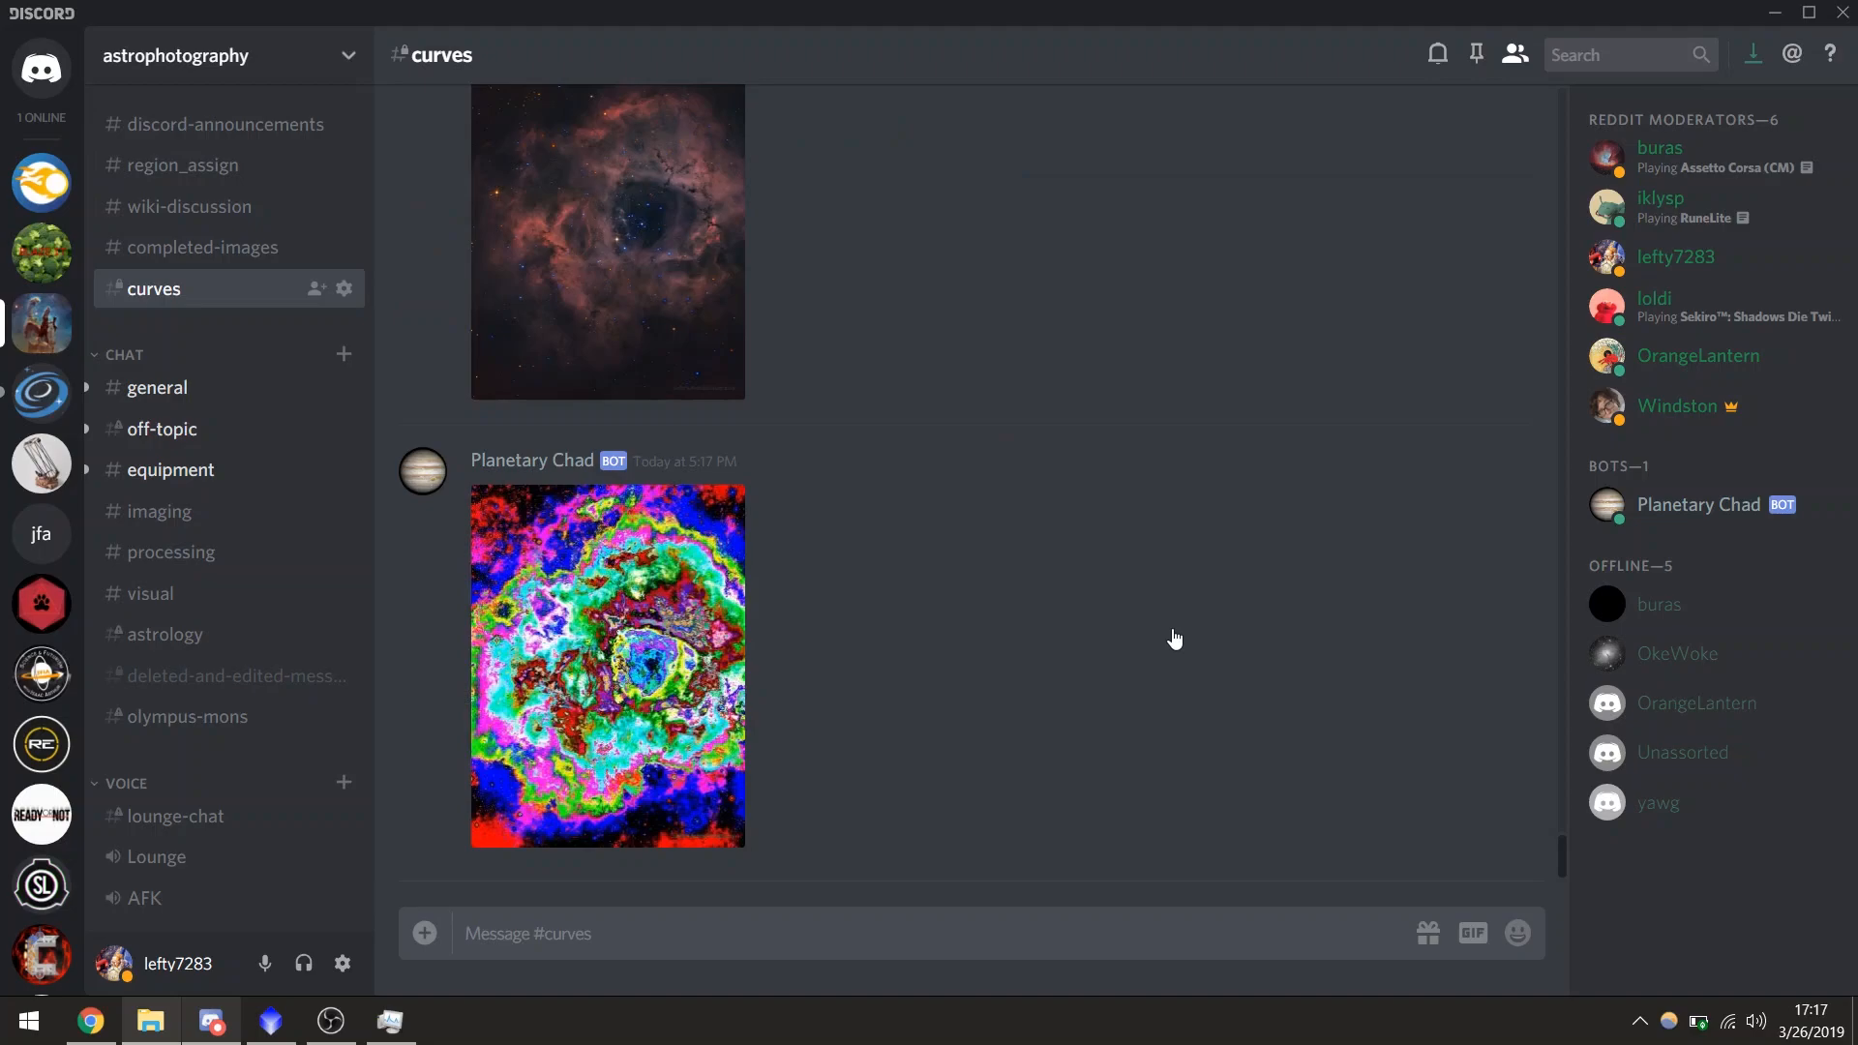
{"action": "mouse_move", "coordinate": [1004, 666]}
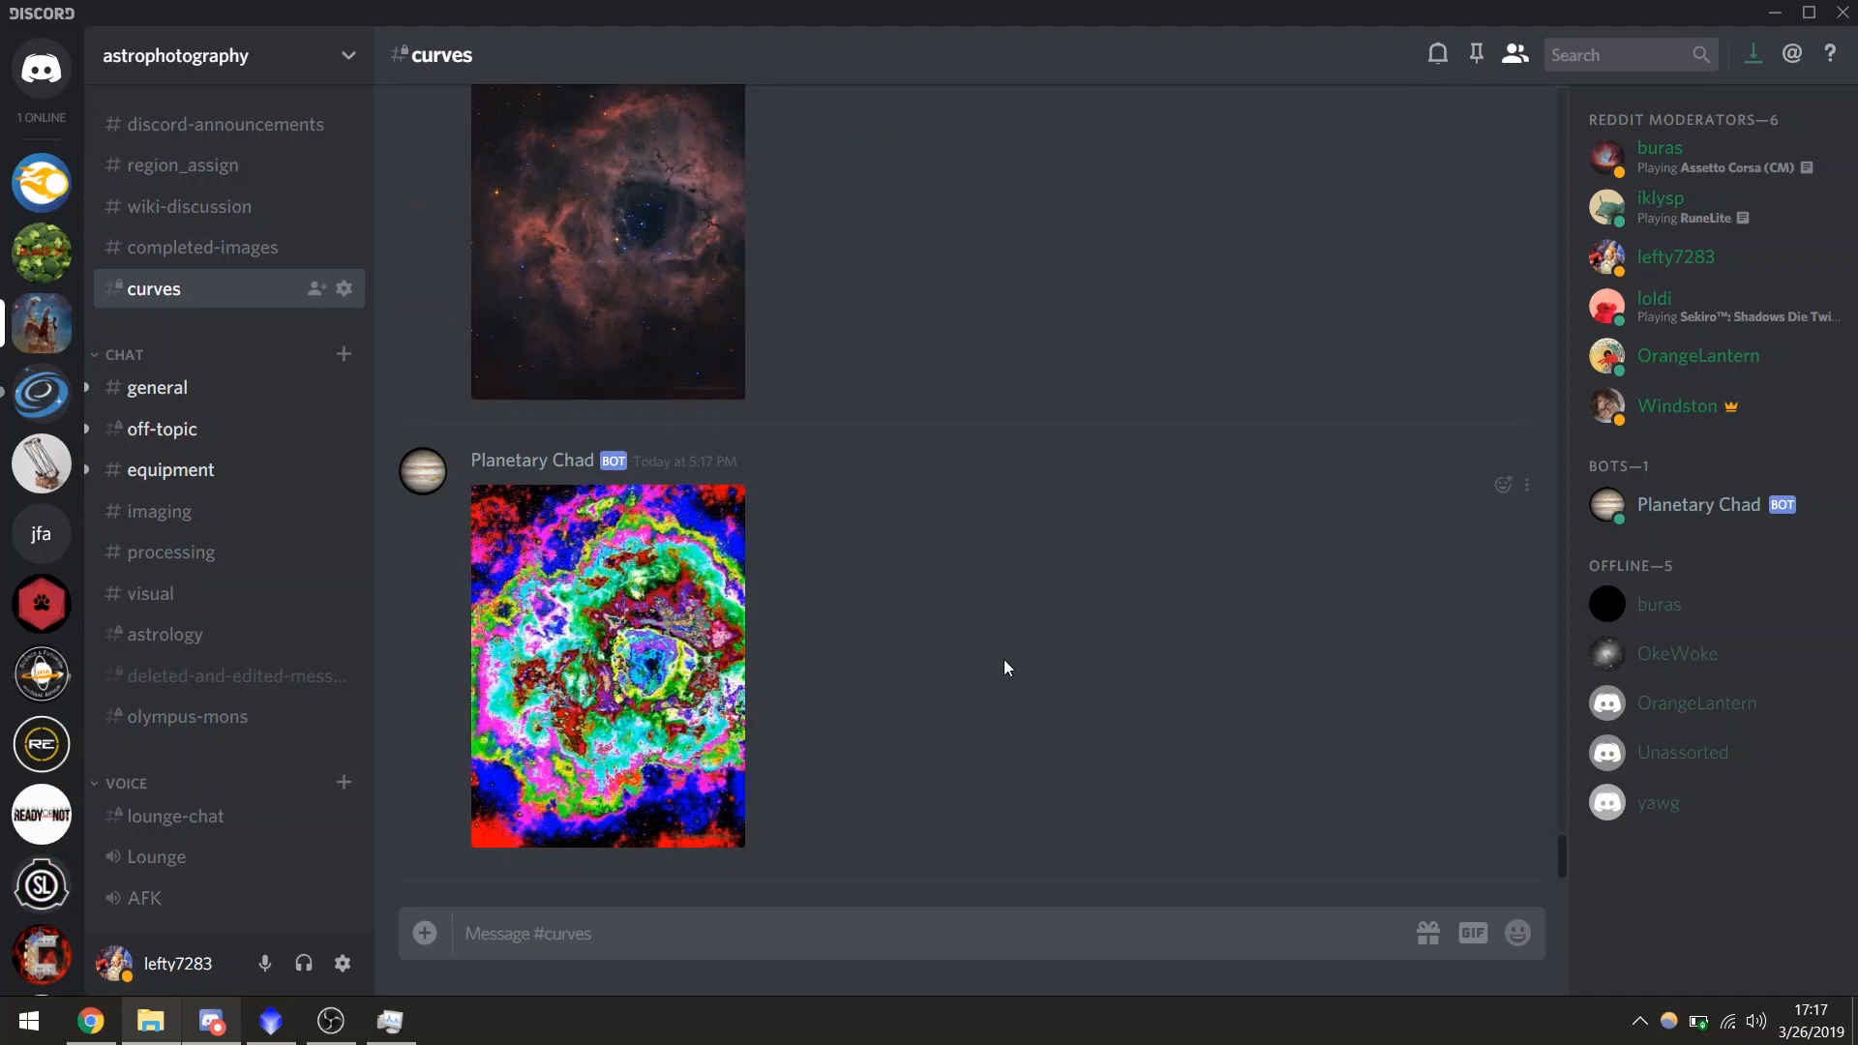
{"action": "left_click", "coordinate": [607, 664]}
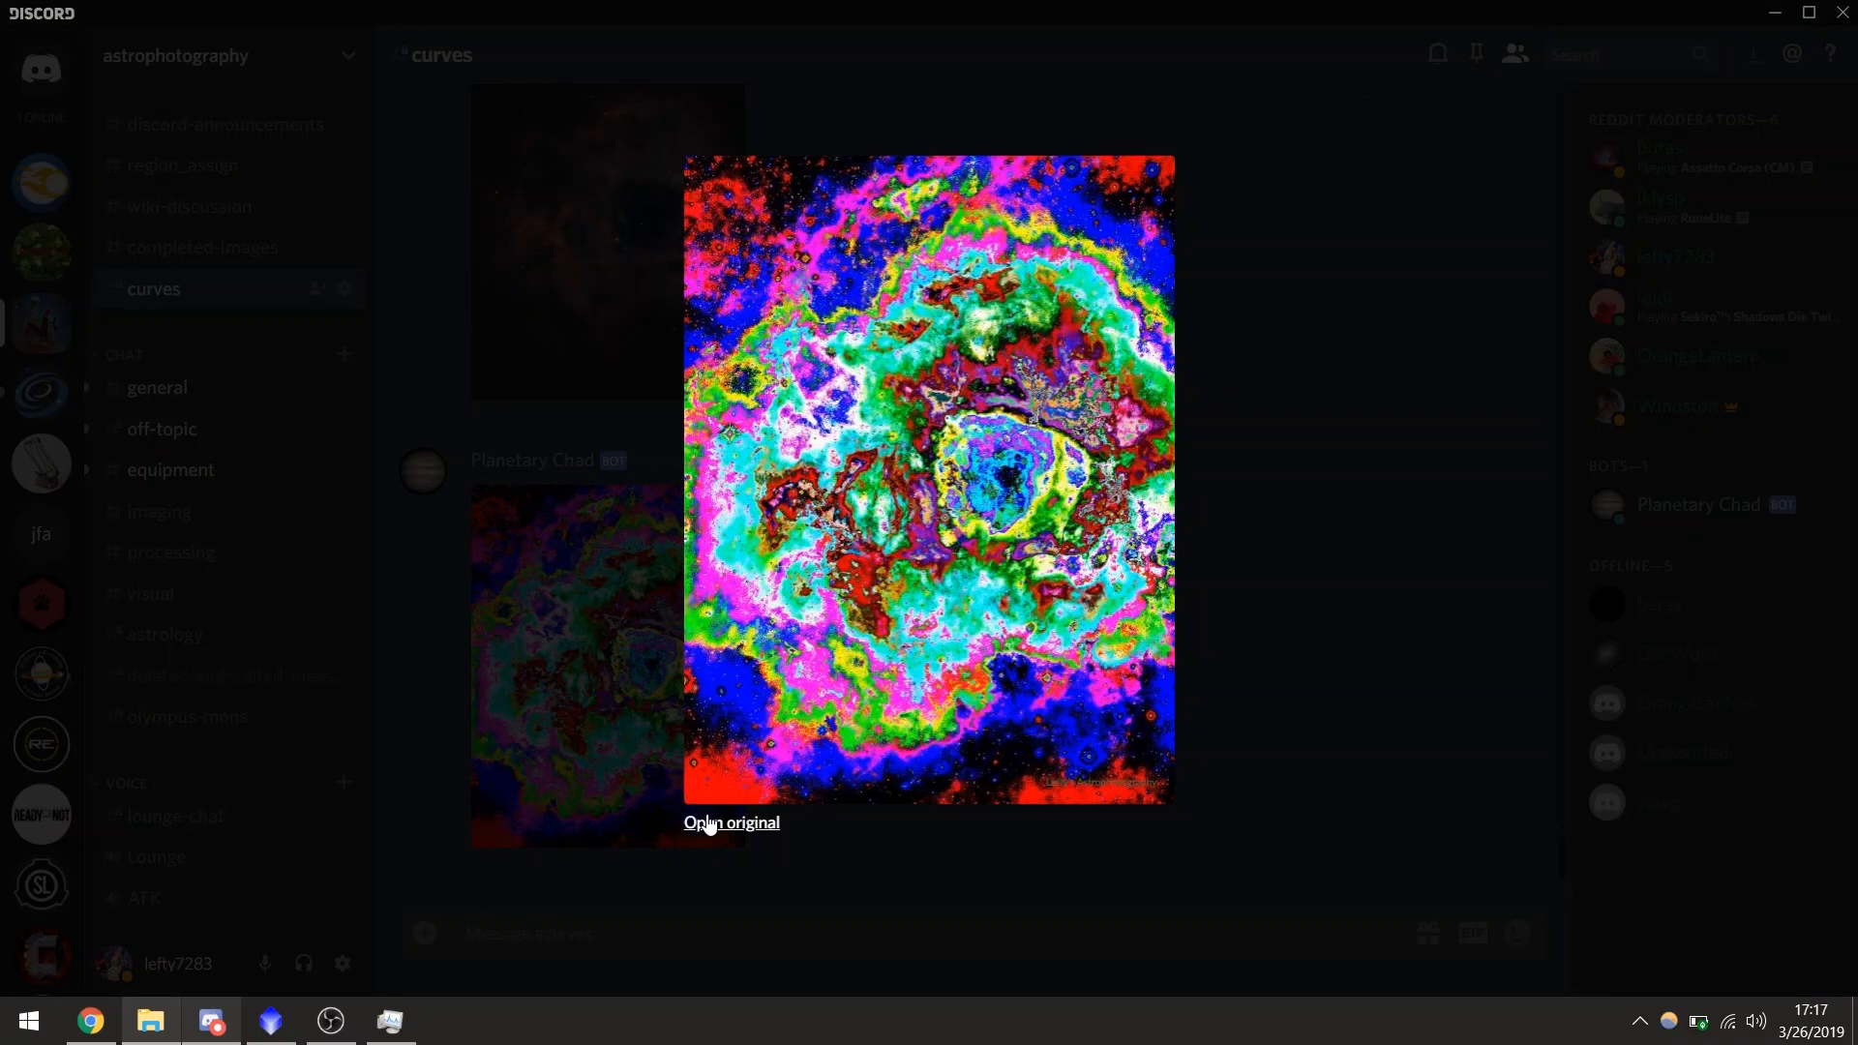
- Open the bot's psychedelic image at original resolution in a Chrome tab
{"action": "left_click", "coordinate": [729, 823]}
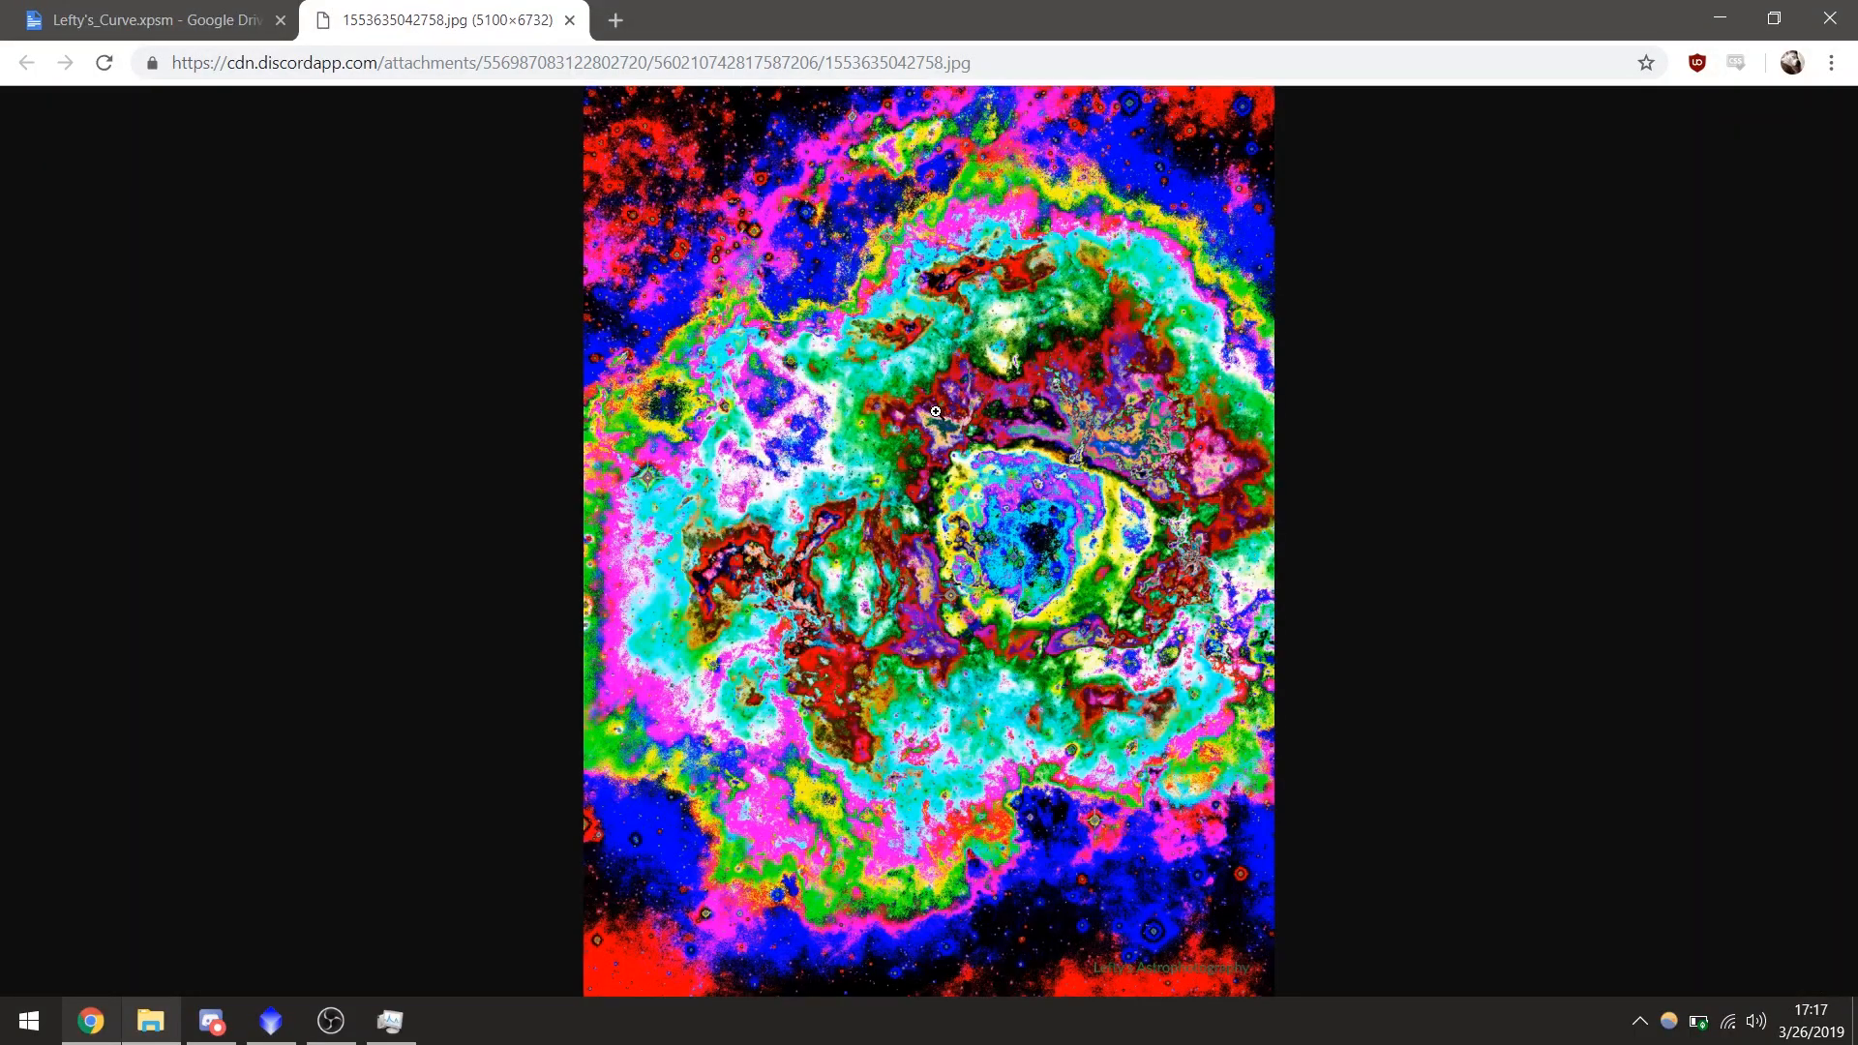
{"action": "right_click", "coordinate": [936, 412]}
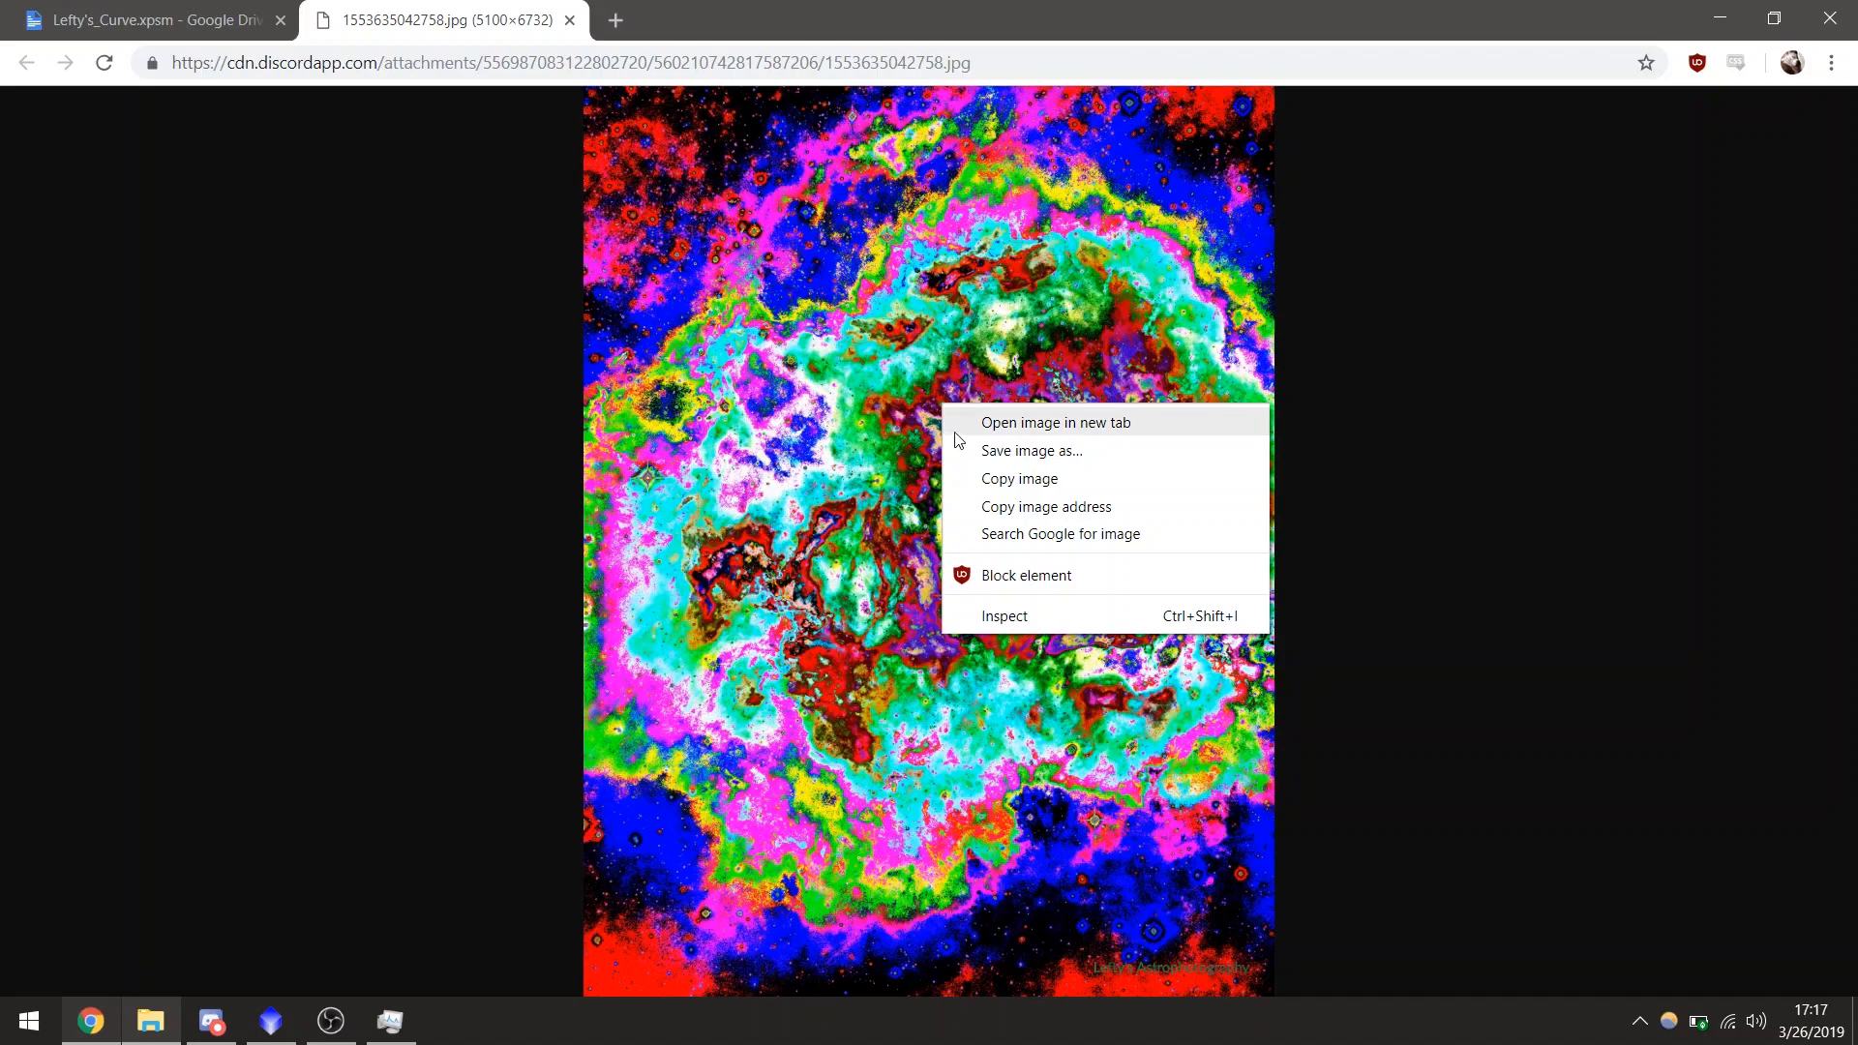
{"action": "mouse_move", "coordinate": [845, 429]}
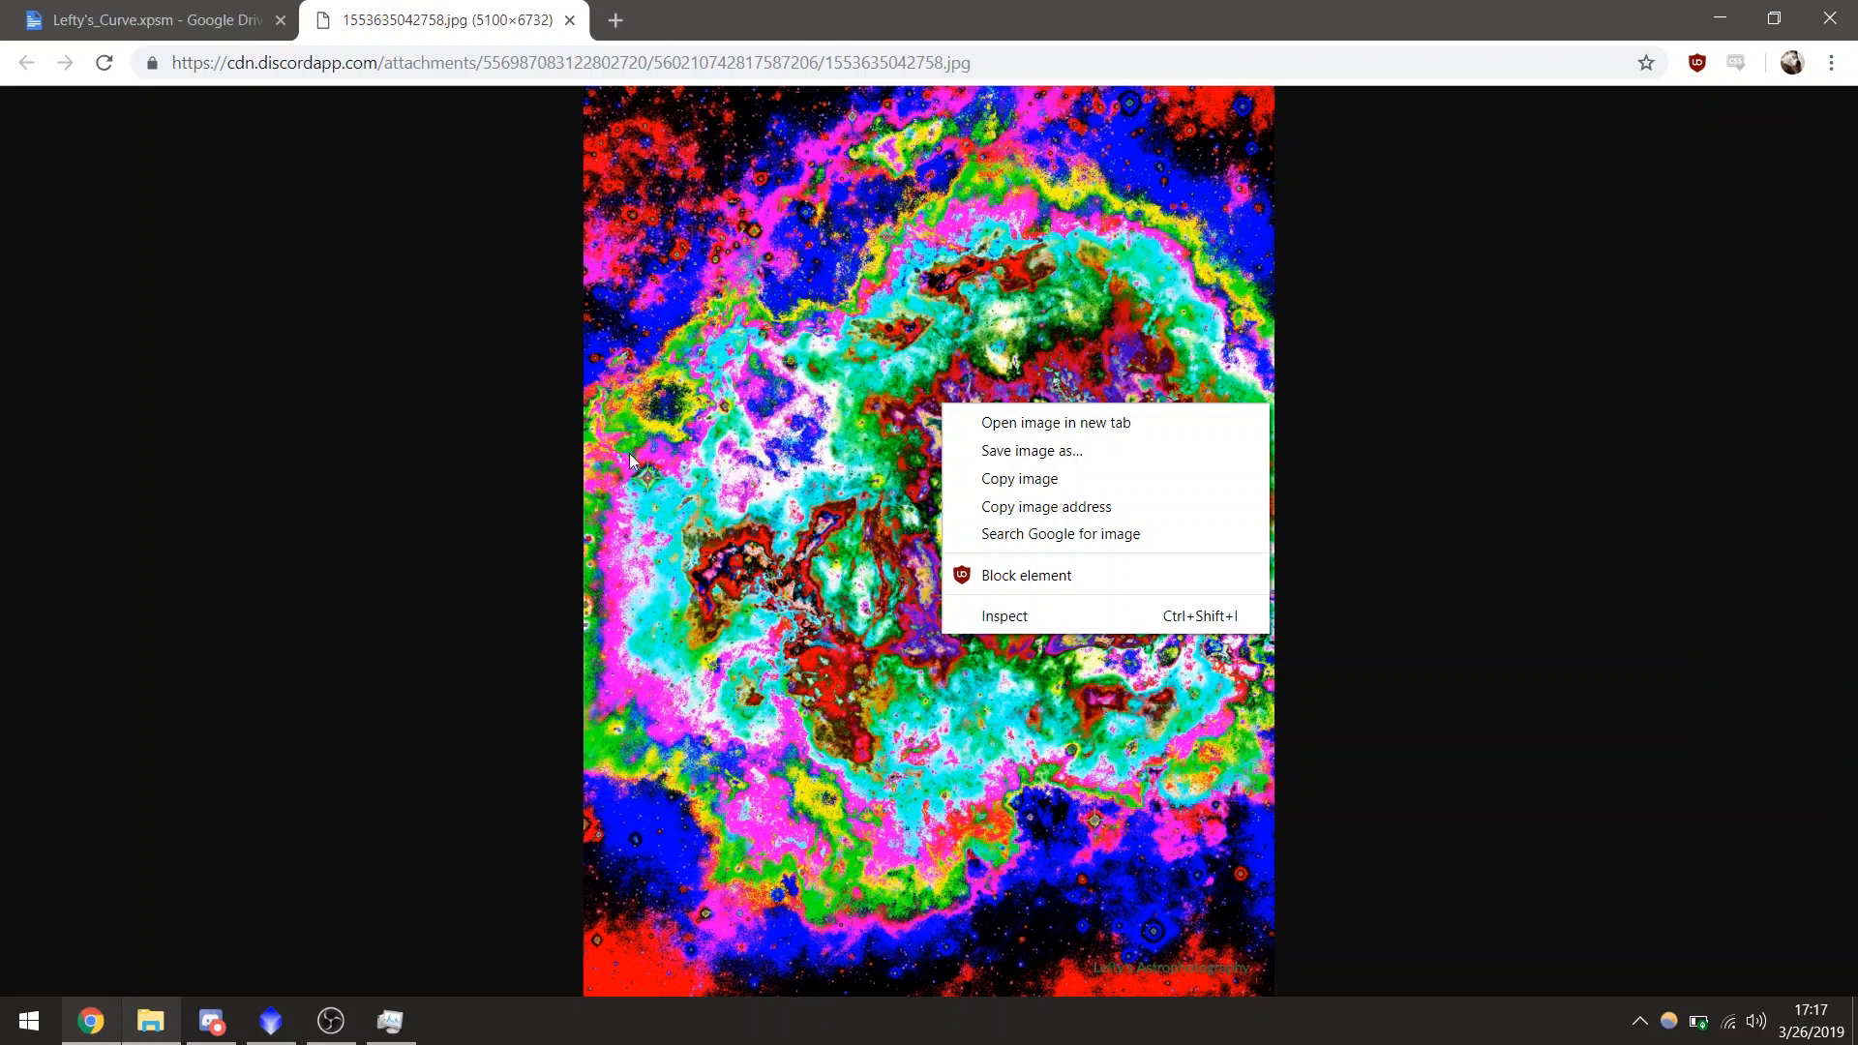
{"action": "left_click", "coordinate": [518, 486]}
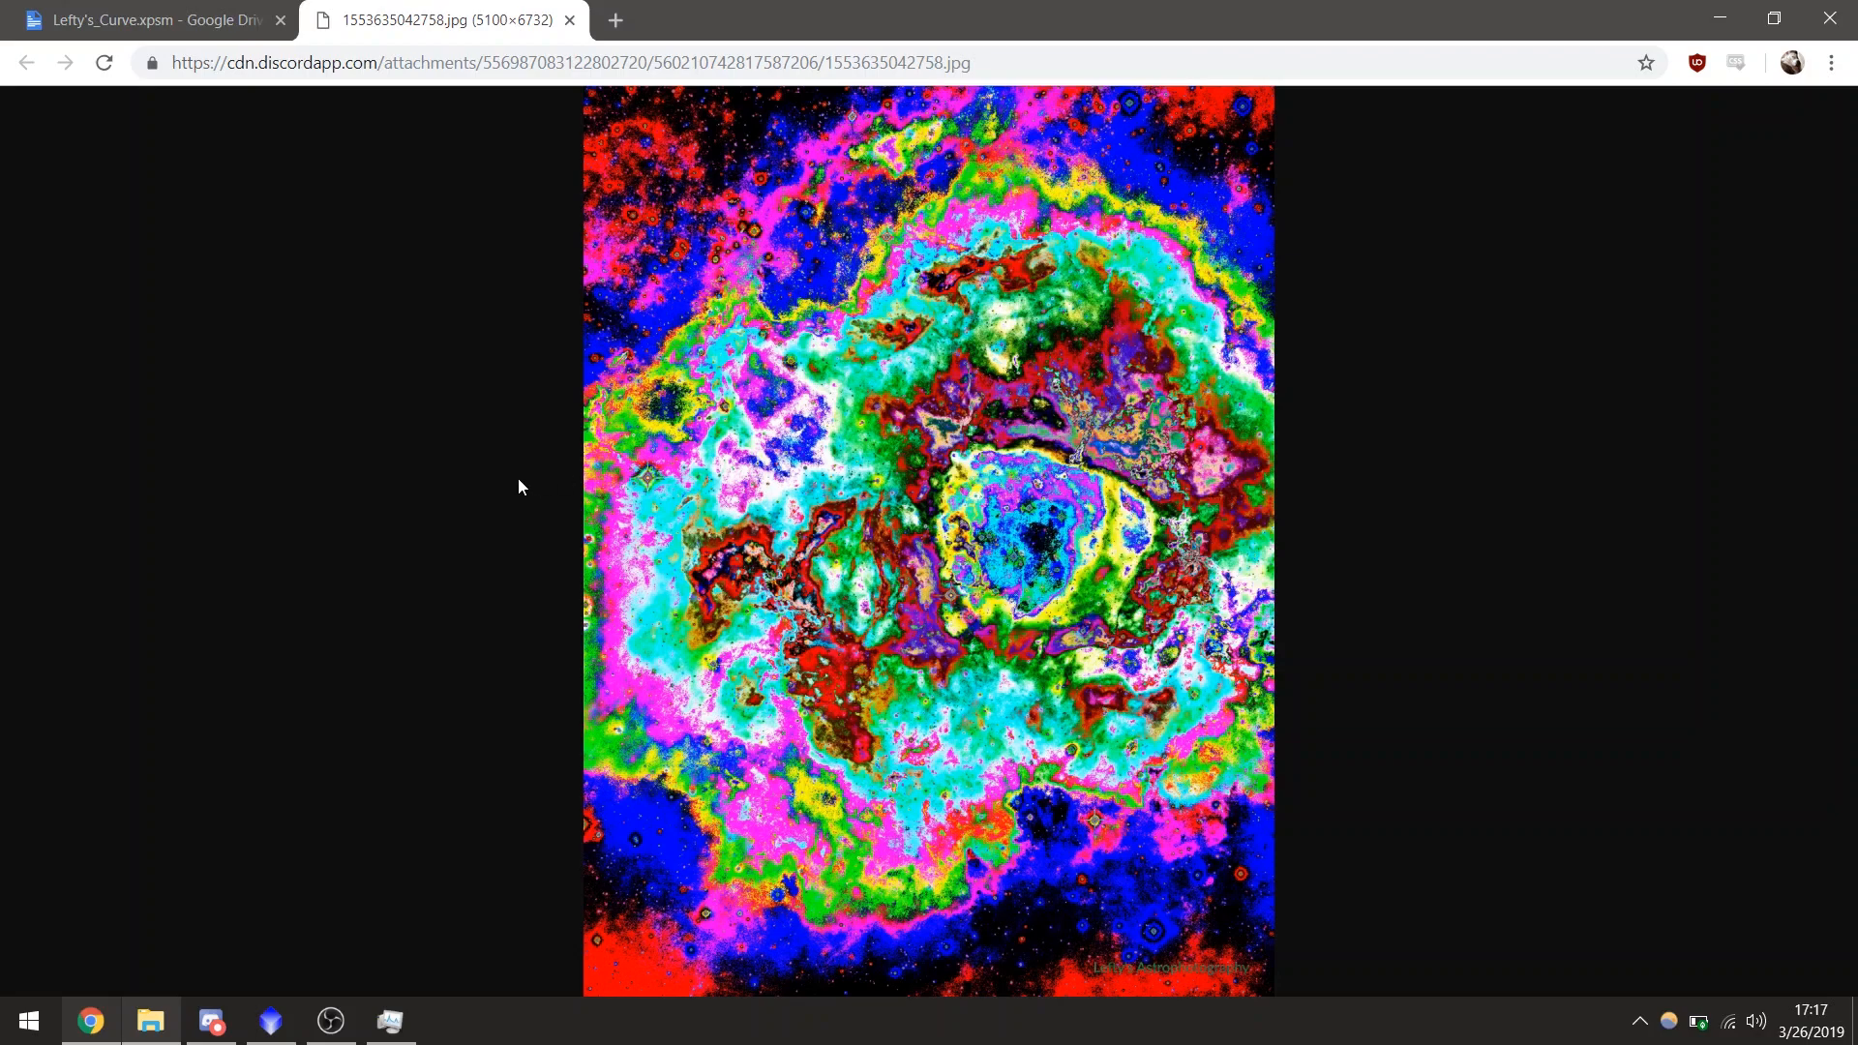